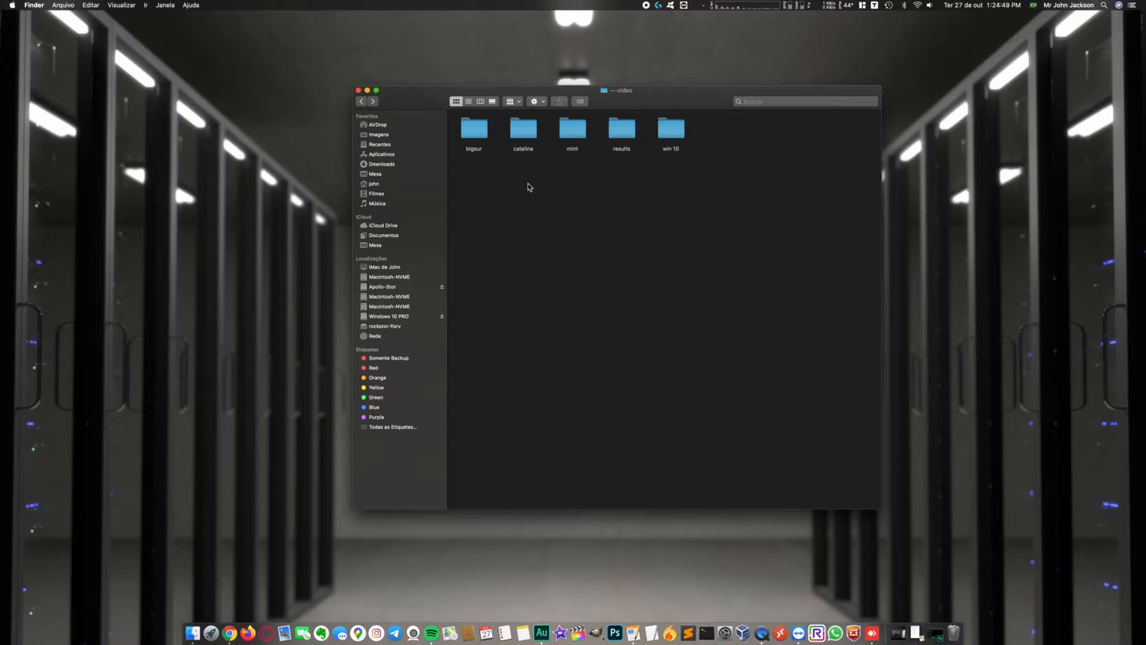
Step: Open the catalina folder to reach its Cinebench 3065 pts and Geekbench screenshots
double_click(523, 130)
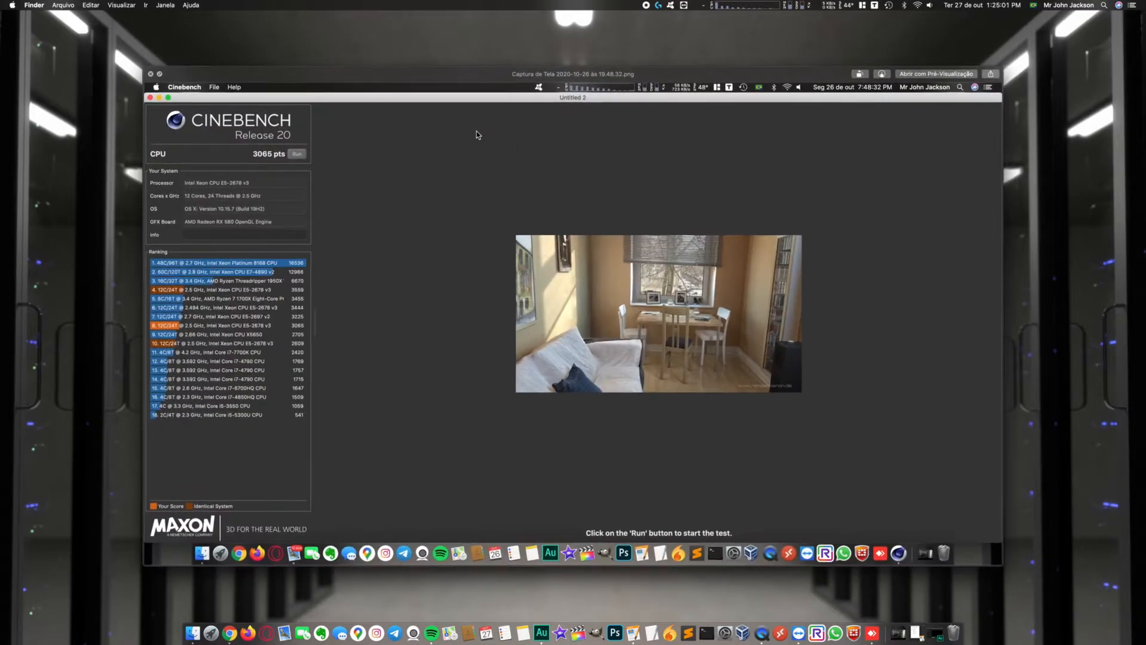
mouse_move(419, 177)
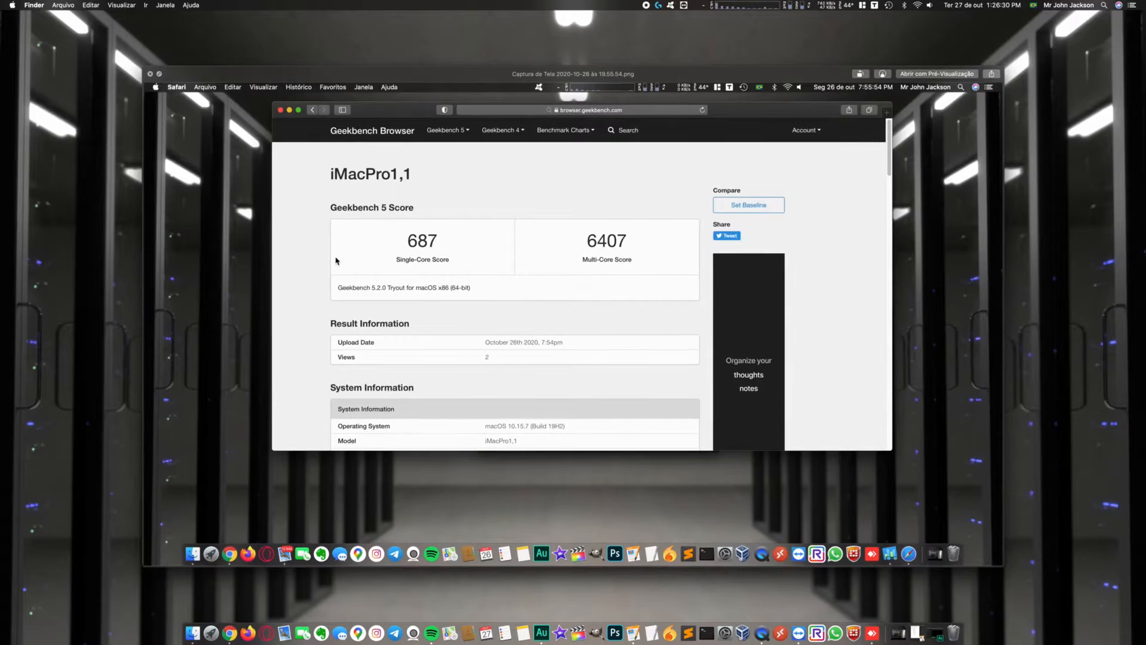
mouse_move(410, 246)
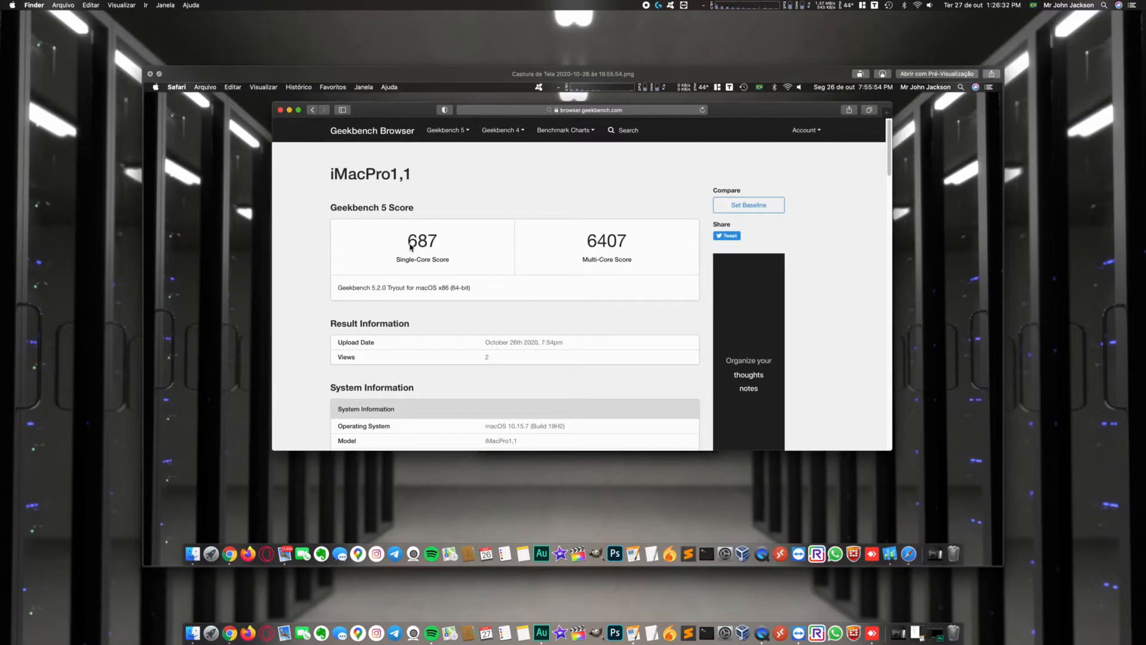
mouse_move(416, 262)
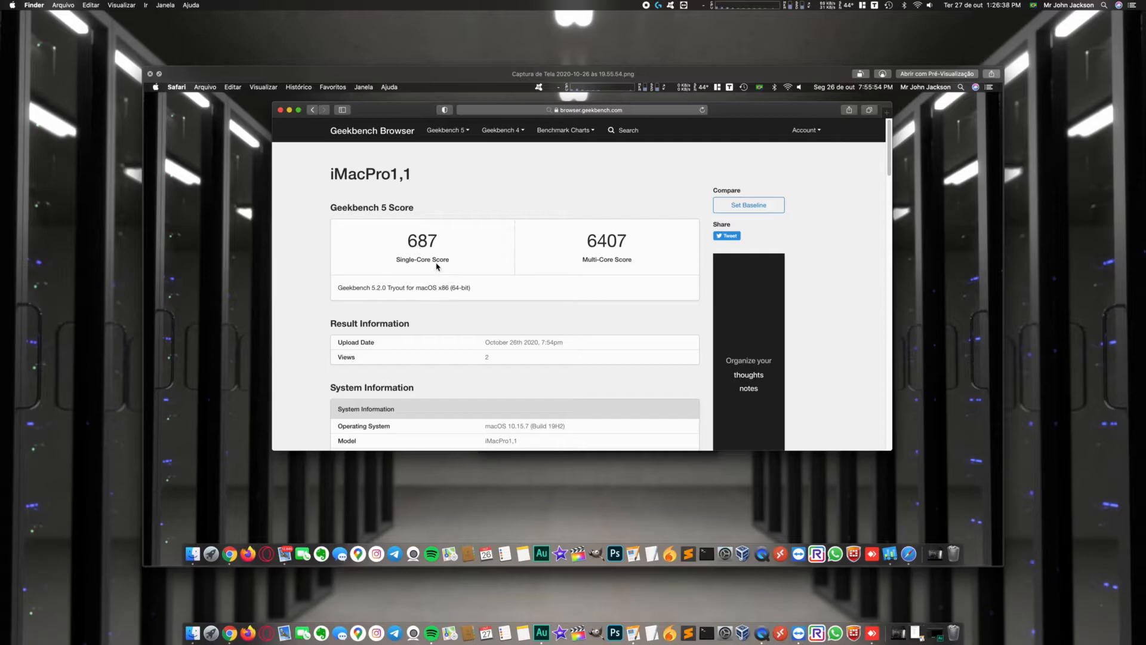
mouse_move(599, 284)
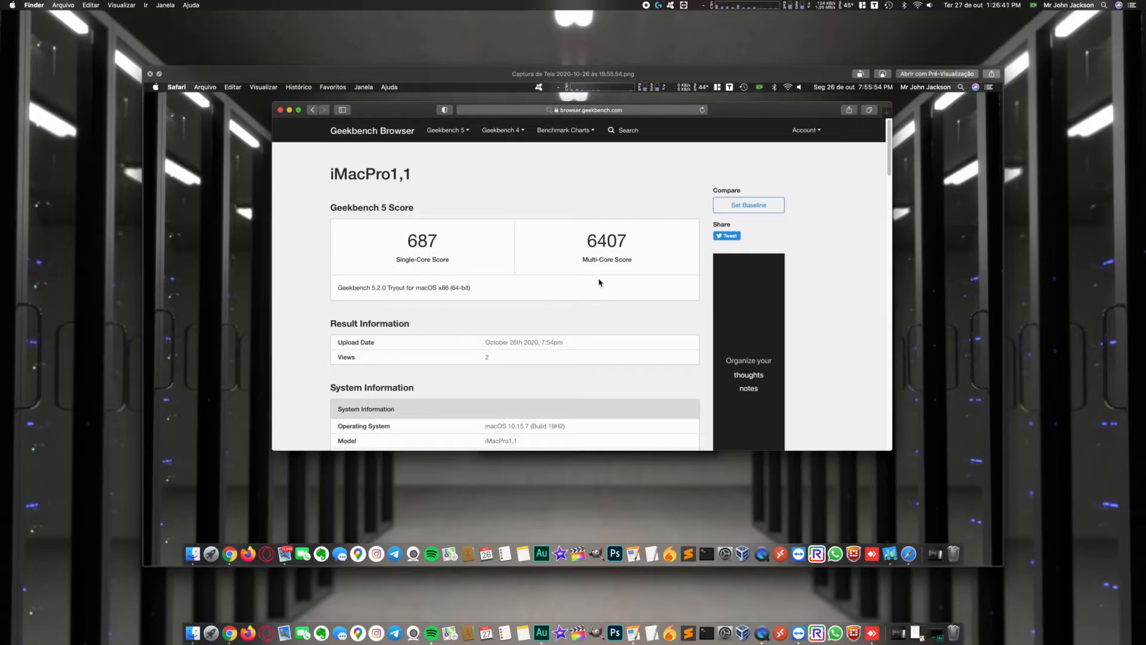
mouse_move(594, 226)
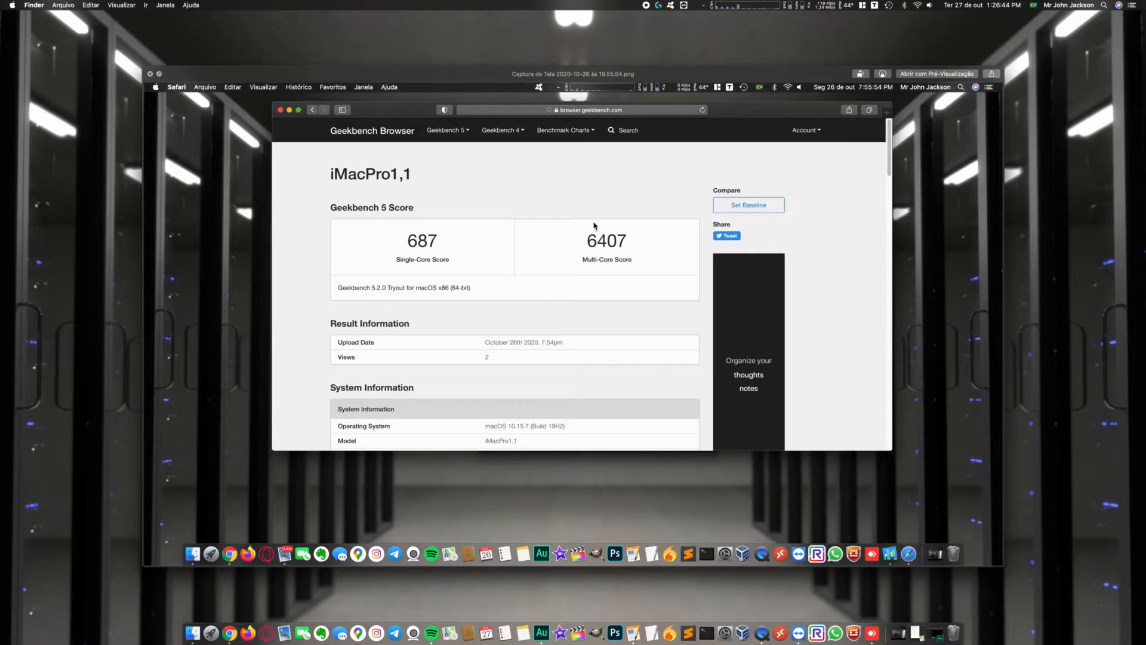
mouse_move(600, 257)
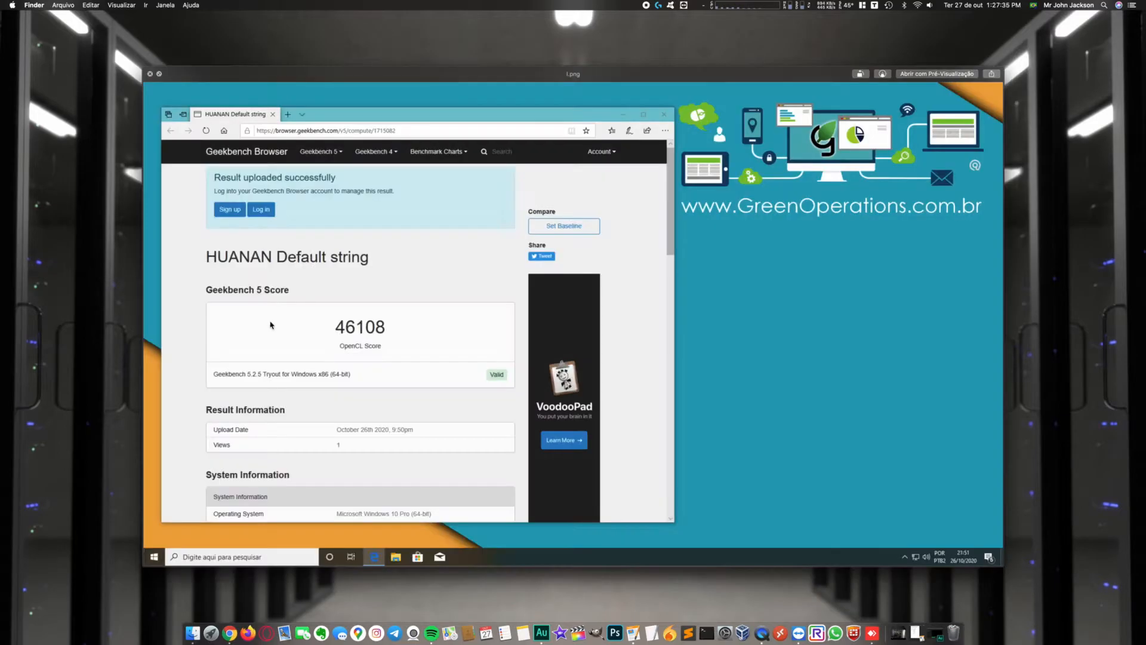
mouse_move(324, 352)
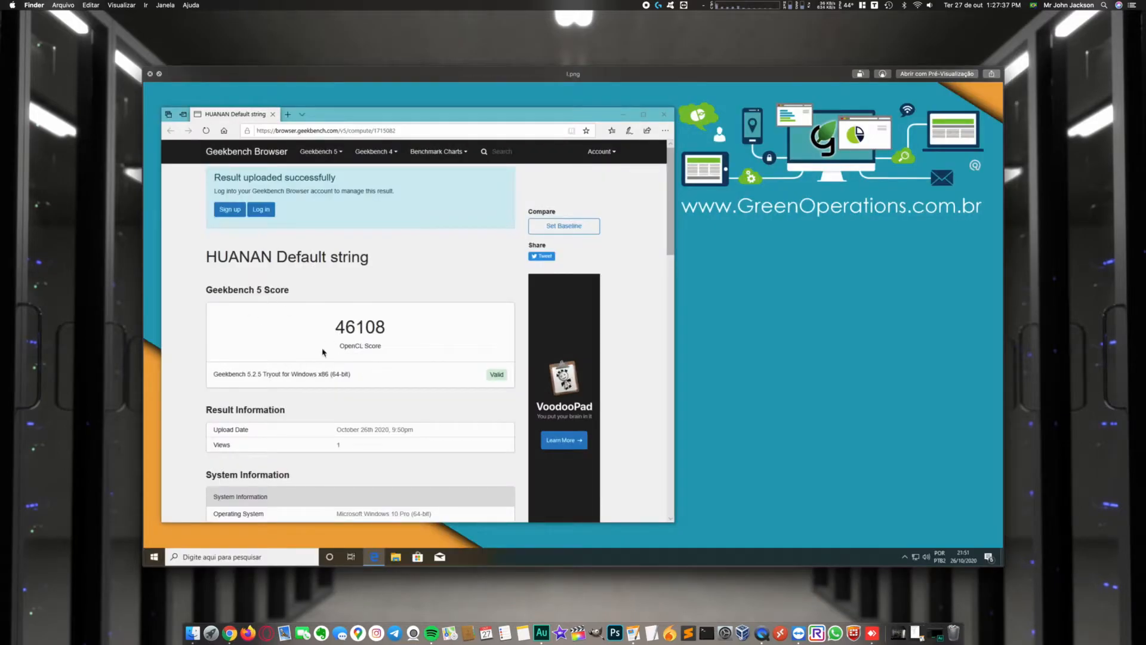
mouse_move(350, 258)
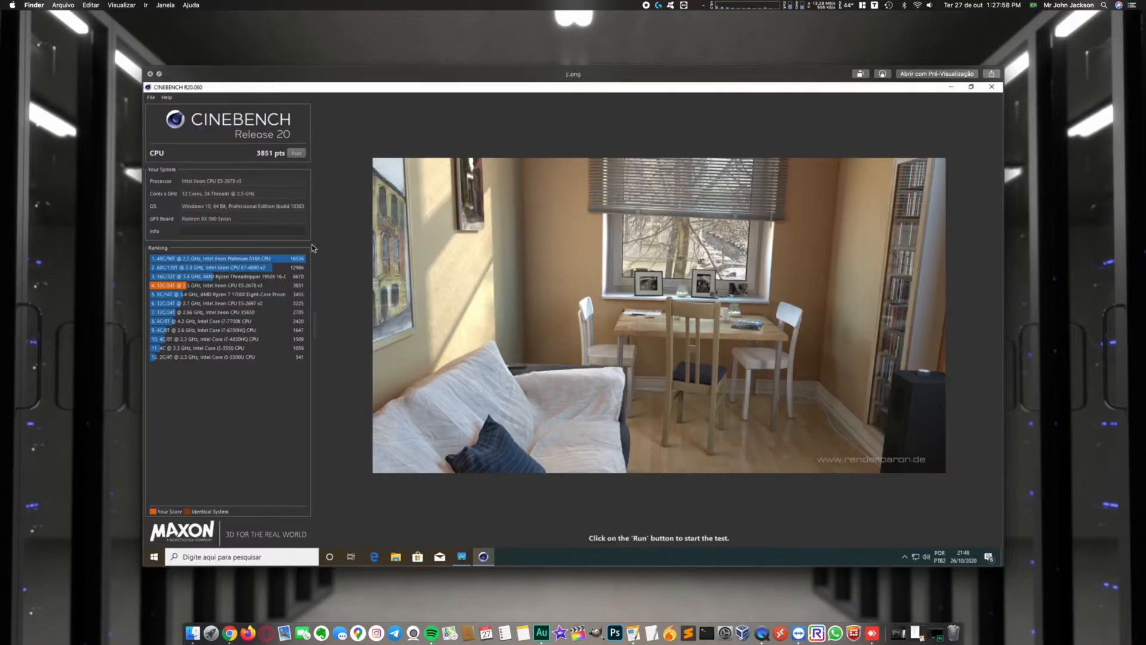
mouse_move(262, 144)
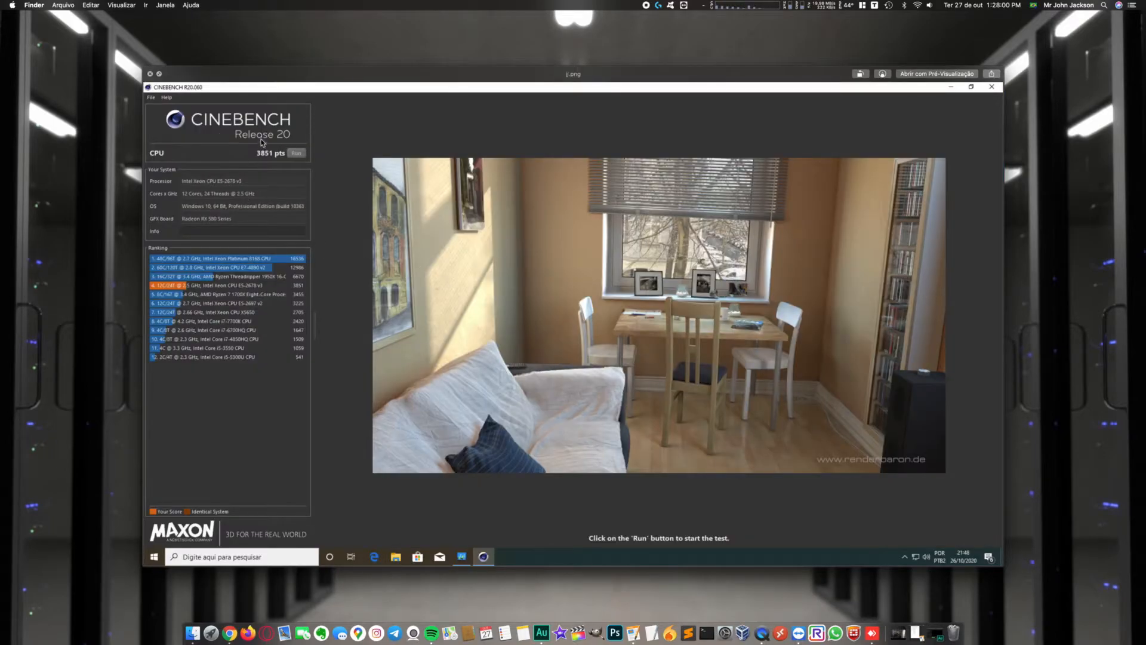
mouse_move(243, 160)
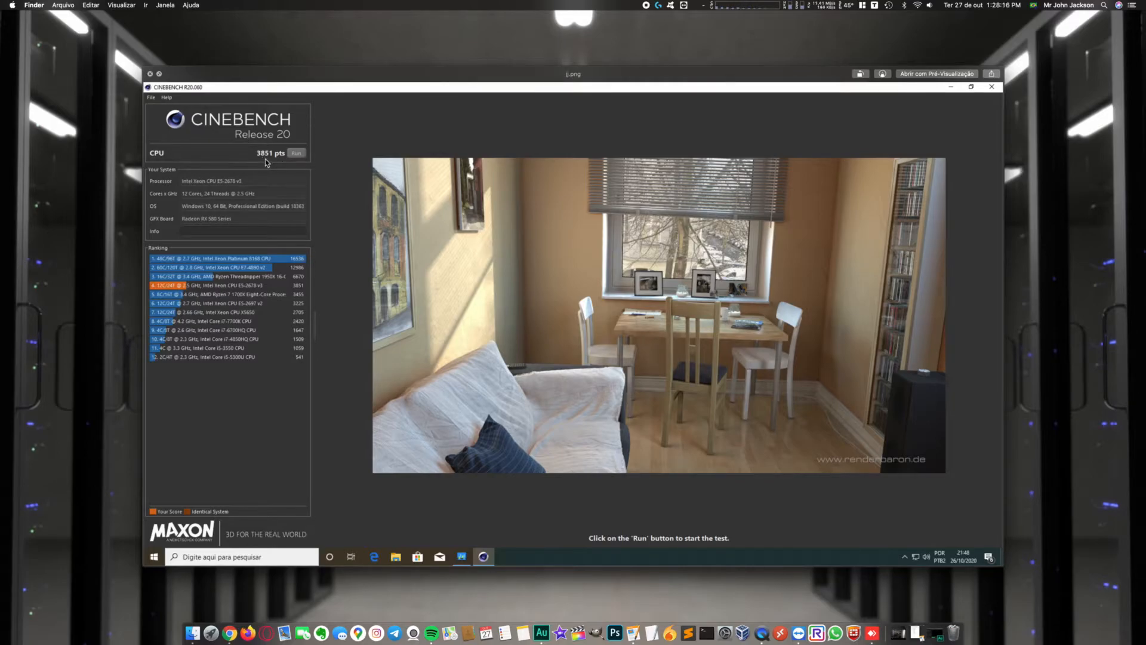
mouse_move(272, 162)
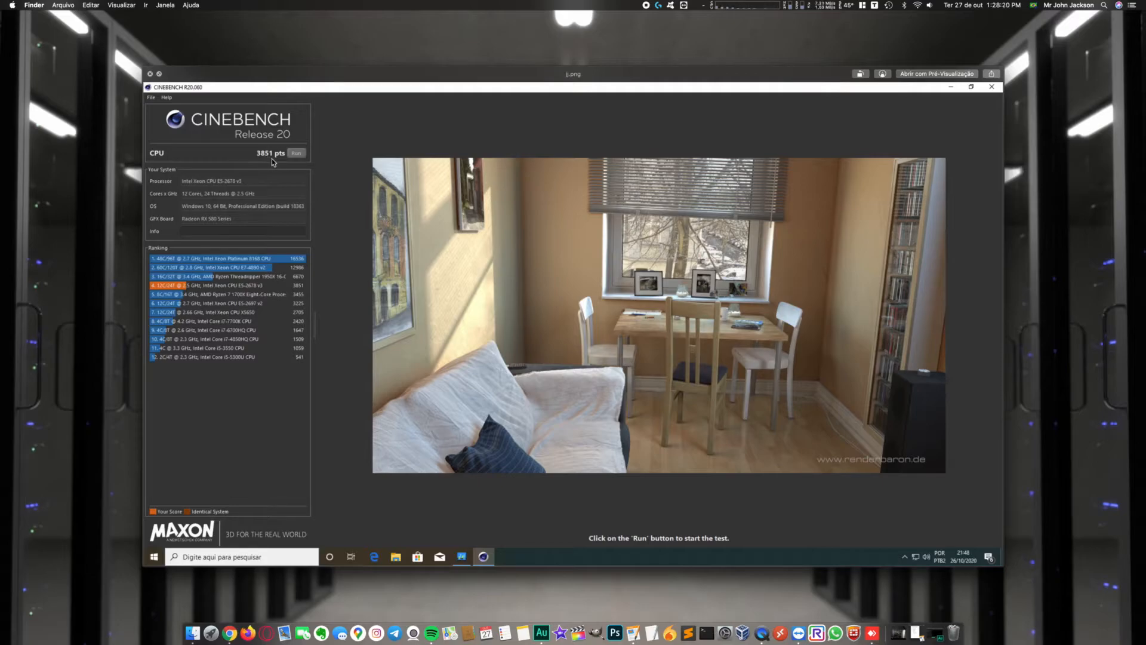
mouse_move(299, 166)
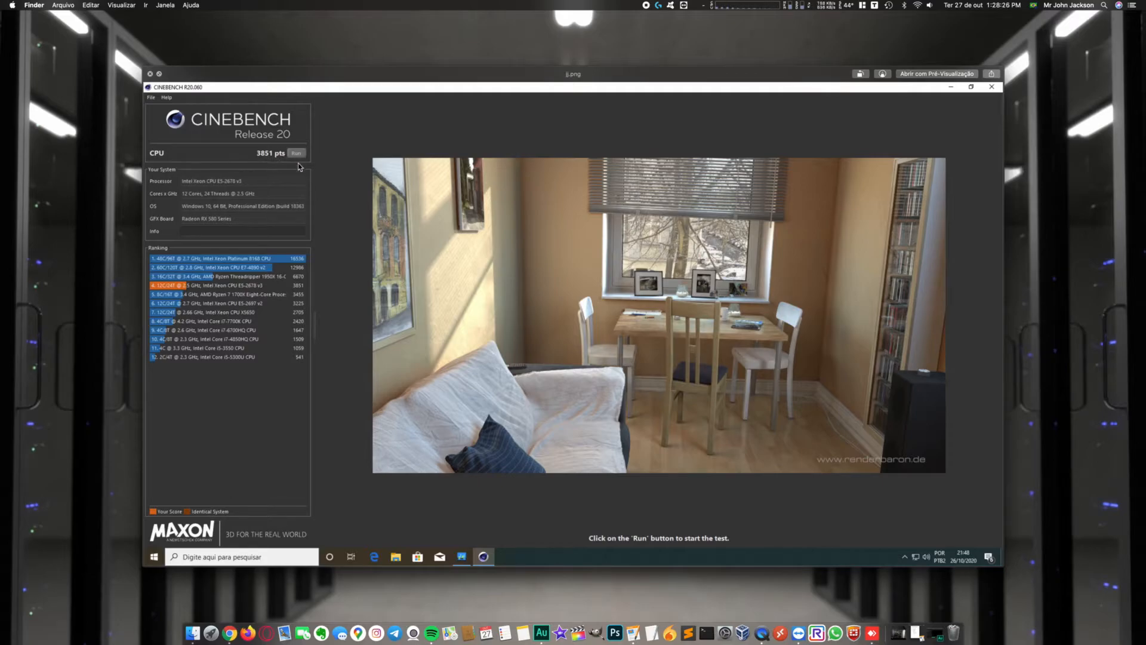
mouse_move(473, 346)
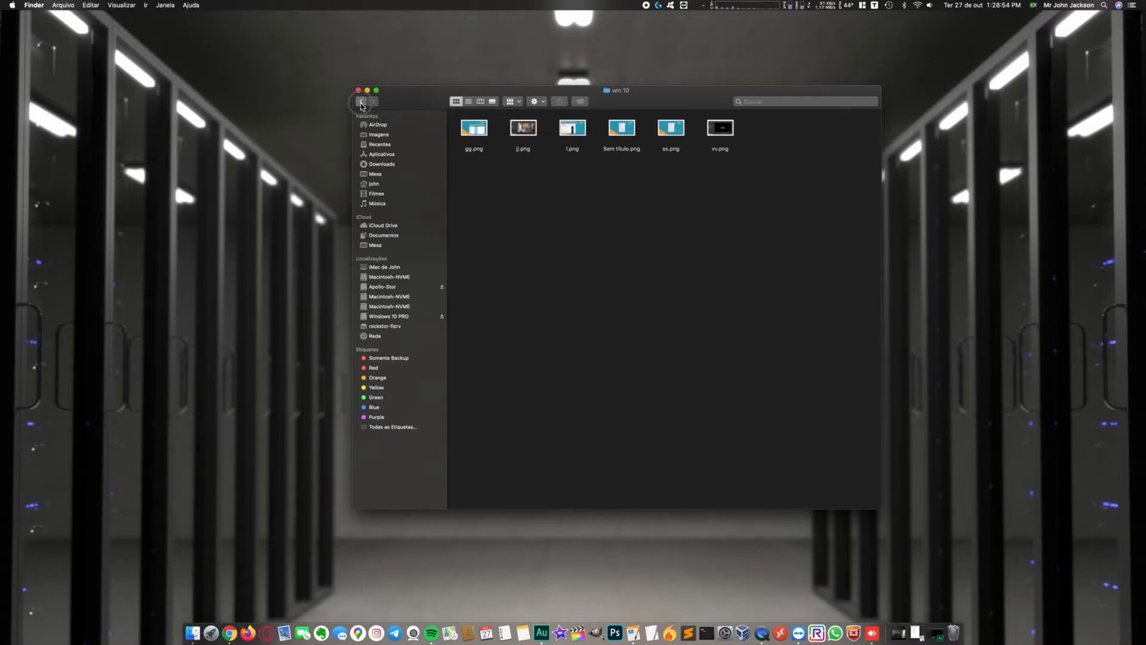
Step: Go back, enter the bigsur folder and preview its Cinebench 2387 pts screenshot
left_click(361, 101)
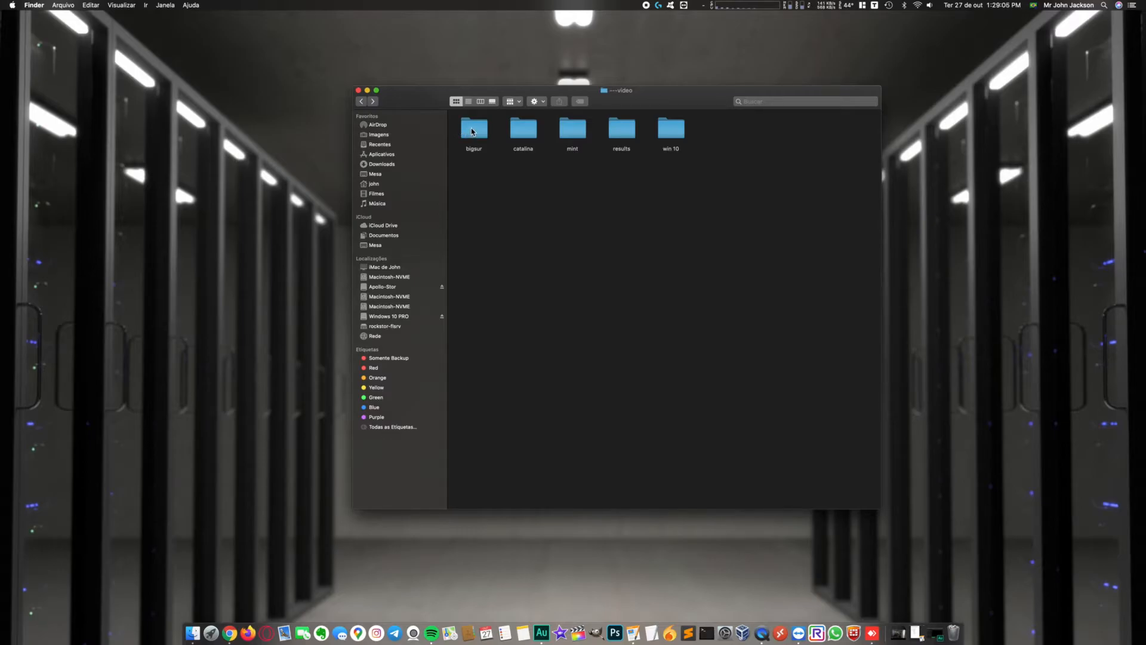
double_click(474, 129)
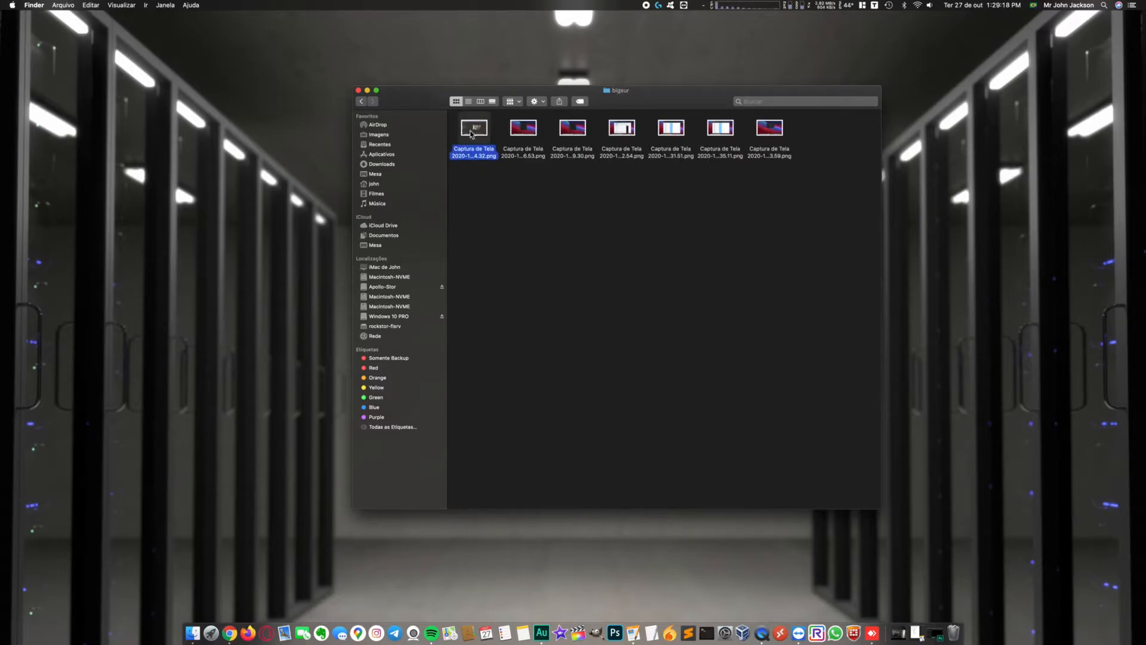
double_click(474, 128)
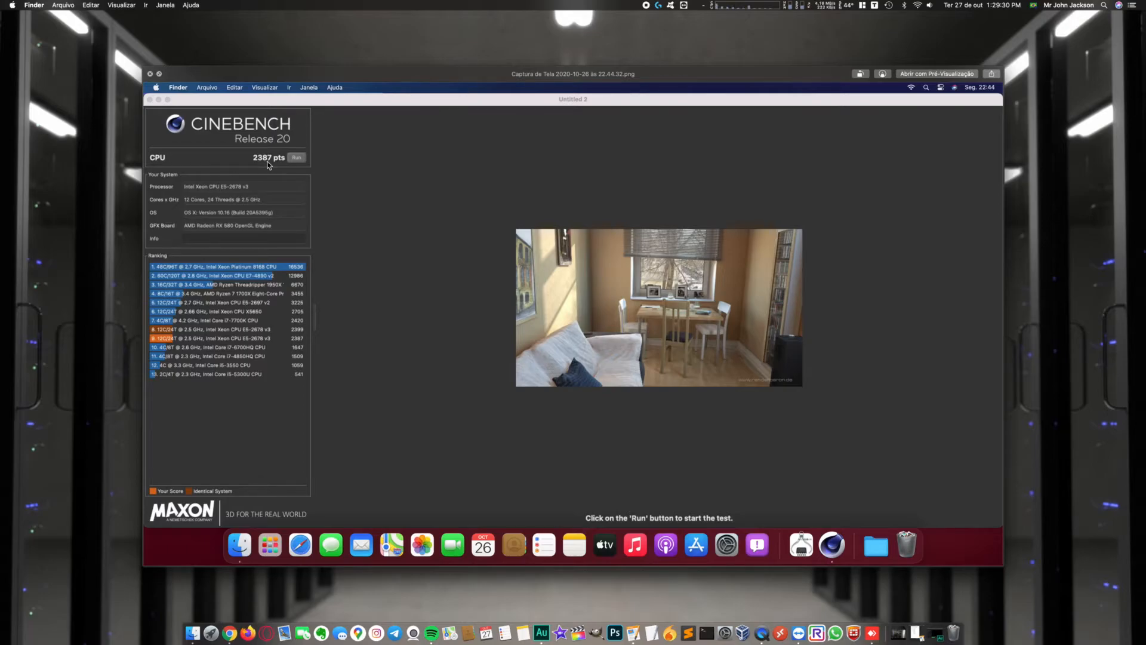
mouse_move(353, 194)
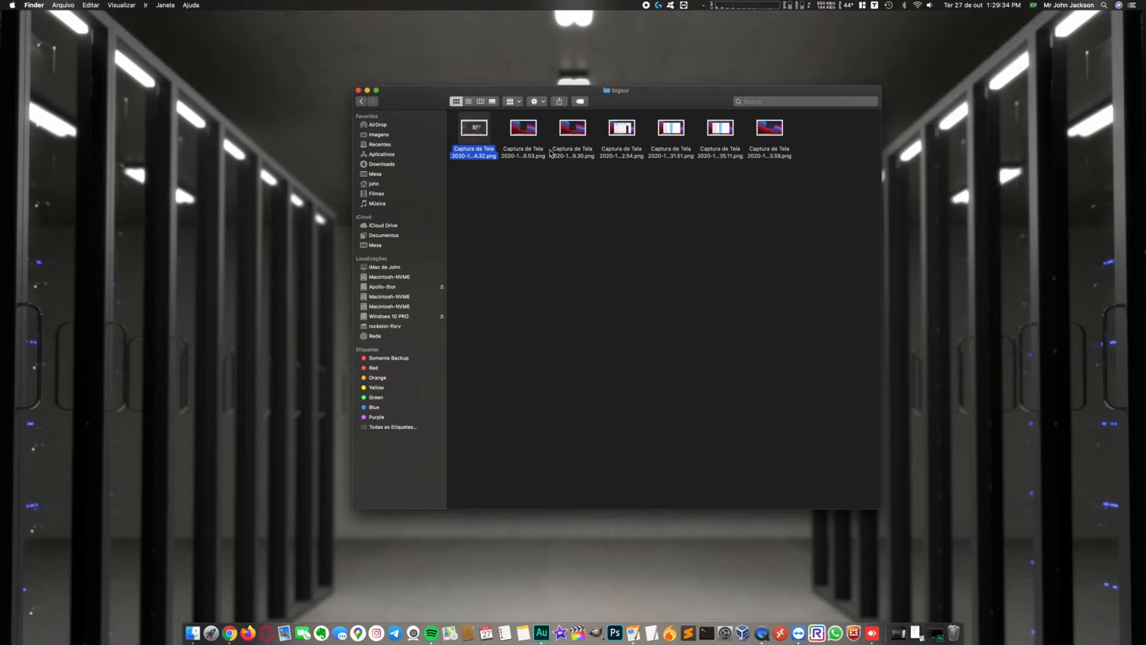
Step: Preview the bigsur Geekbench screenshot: 647 single-core, 5351 multi-core
left_click(523, 129)
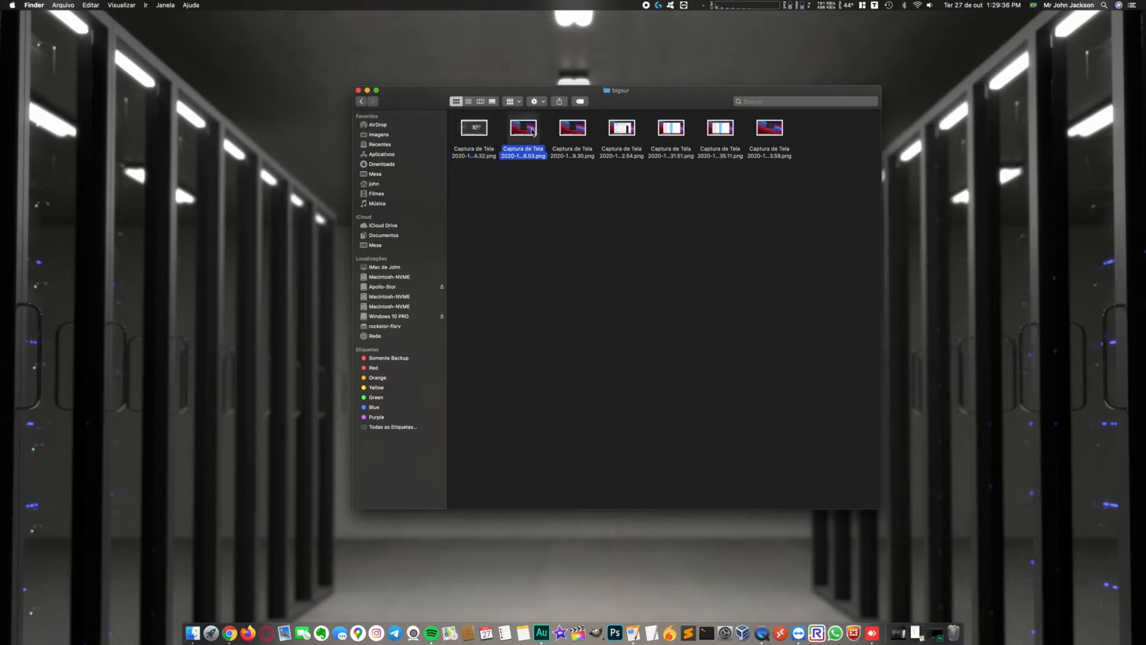
double_click(523, 128)
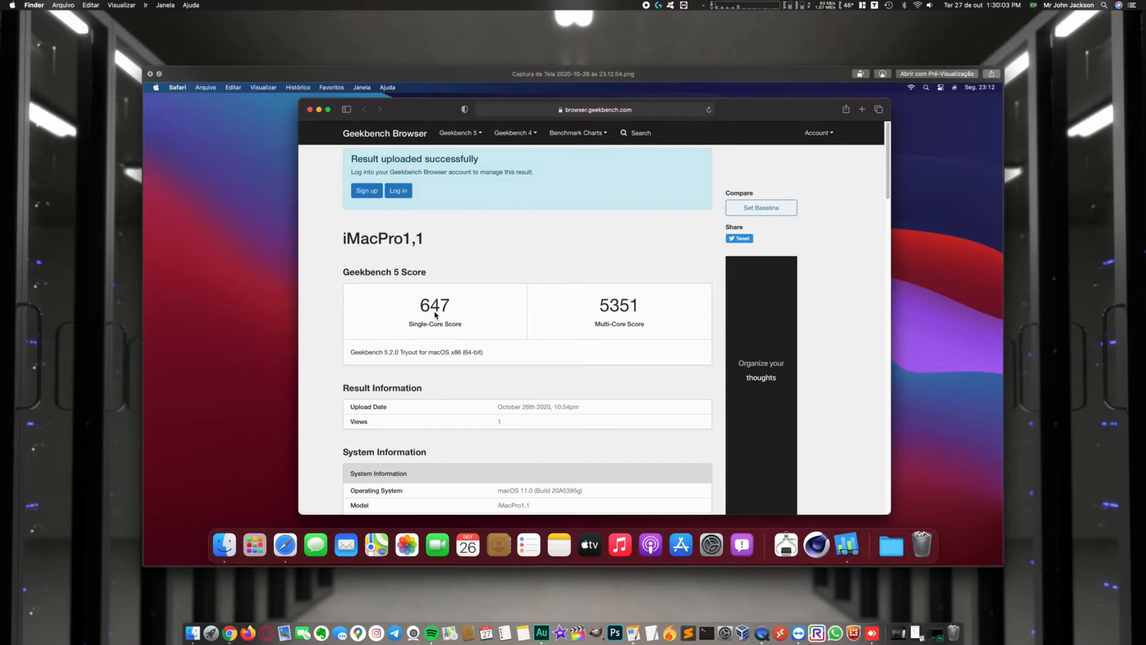
mouse_move(386, 315)
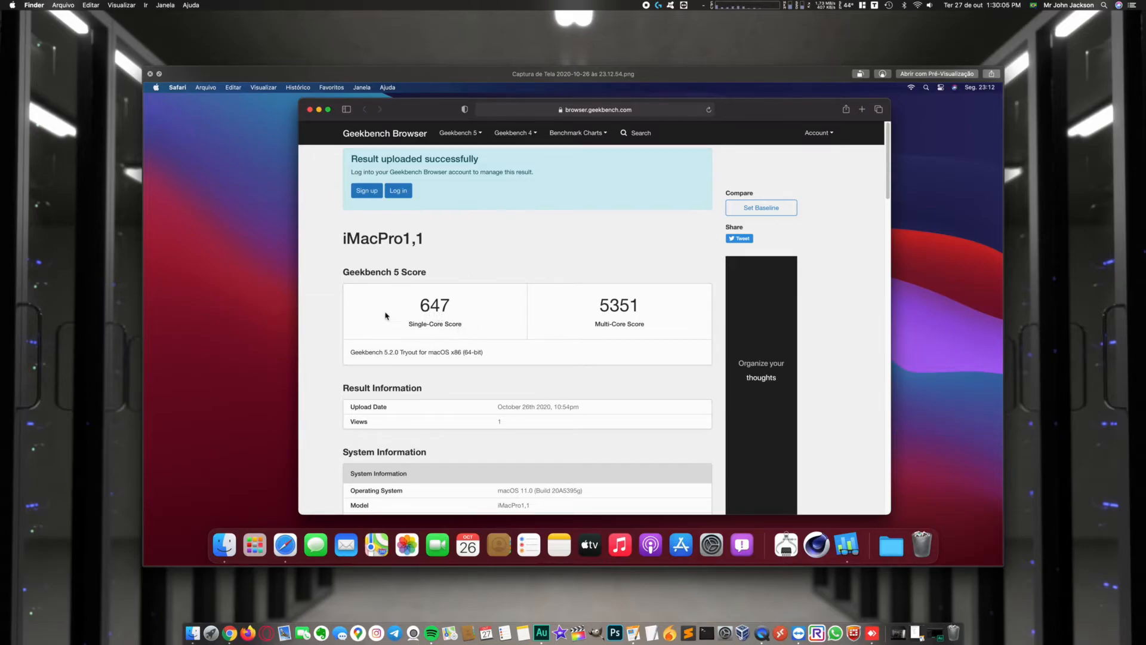
mouse_move(616, 329)
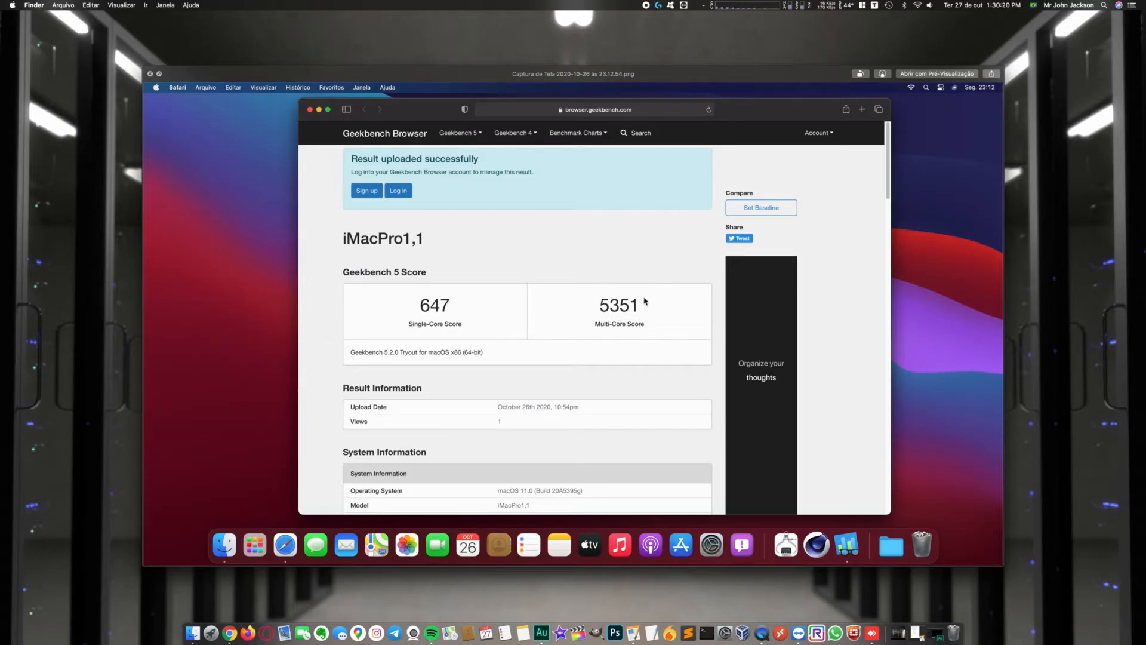
Step: Enter the mint folder and preview its Geekbench screenshot: 898 single-core, 8906 multi-core
left_click(224, 545)
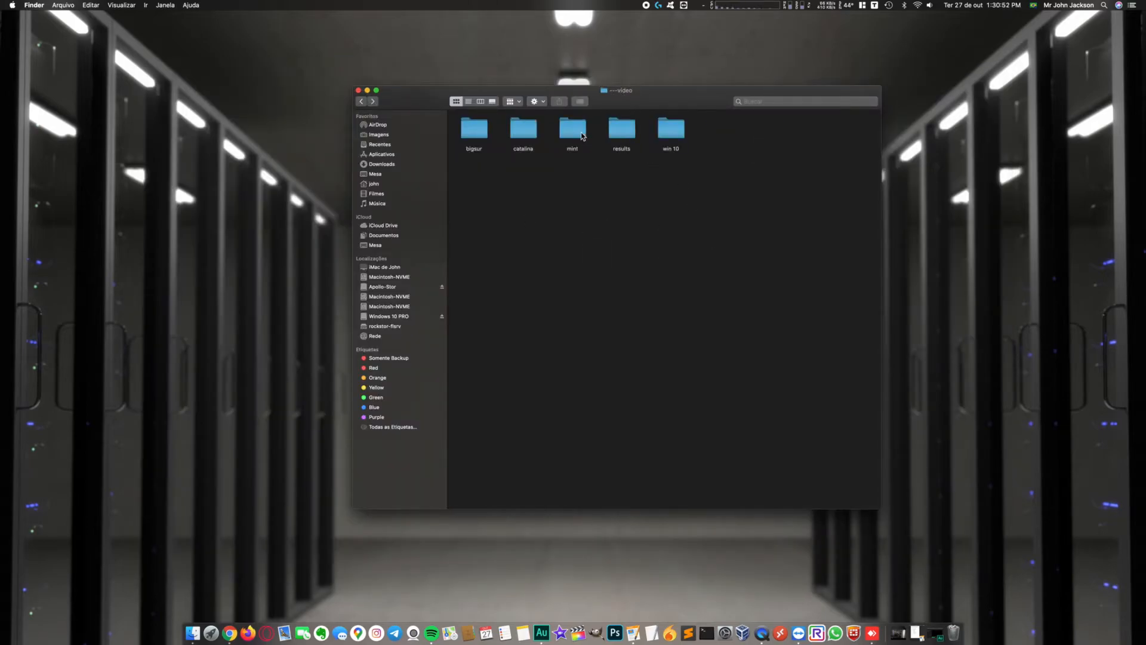
double_click(572, 131)
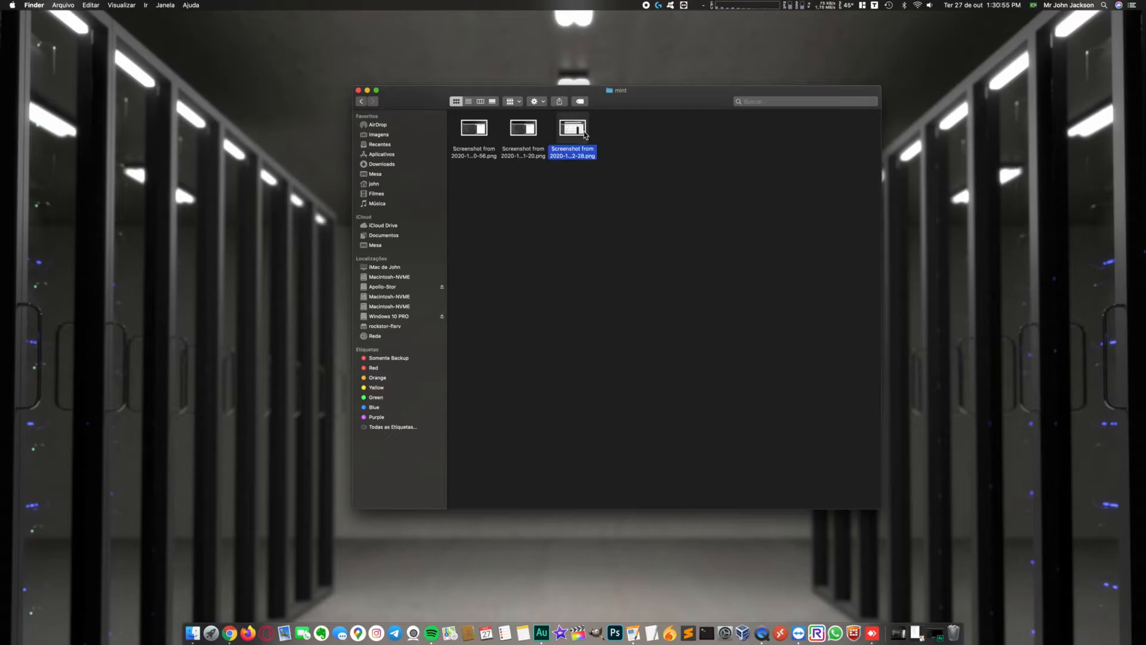
double_click(572, 127)
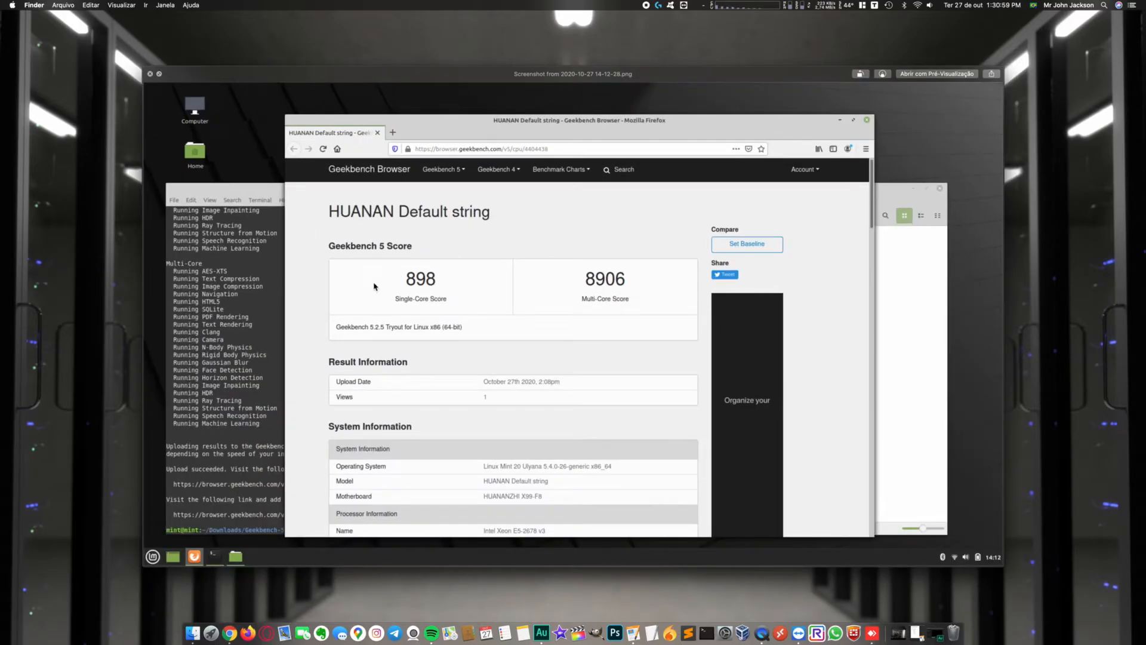
mouse_move(423, 266)
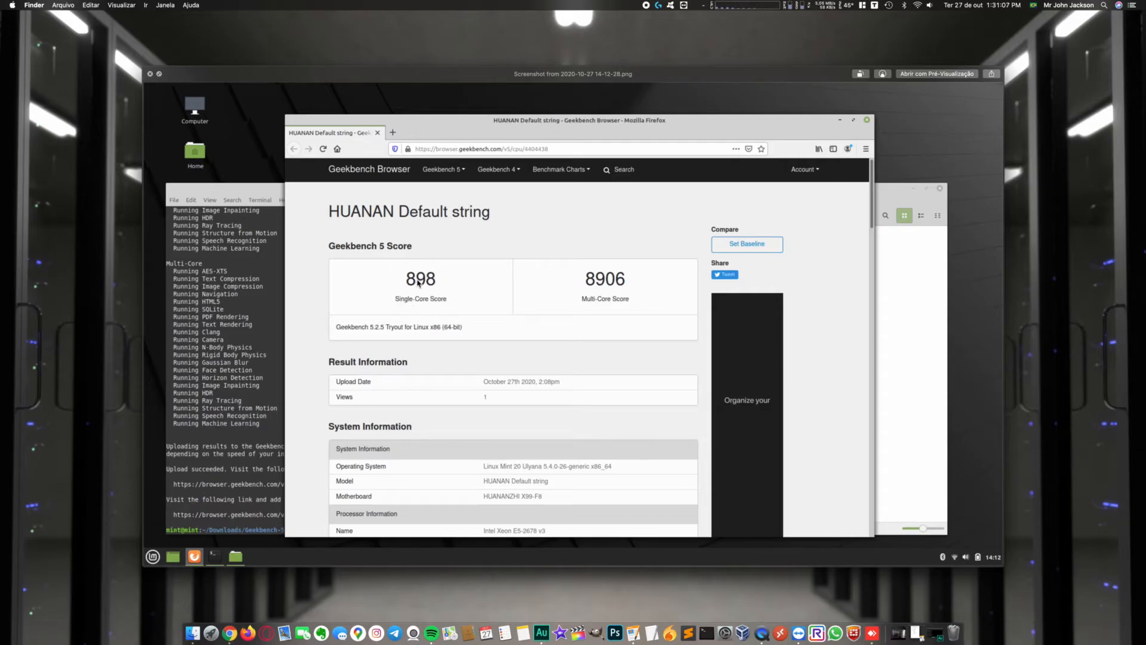
mouse_move(528, 369)
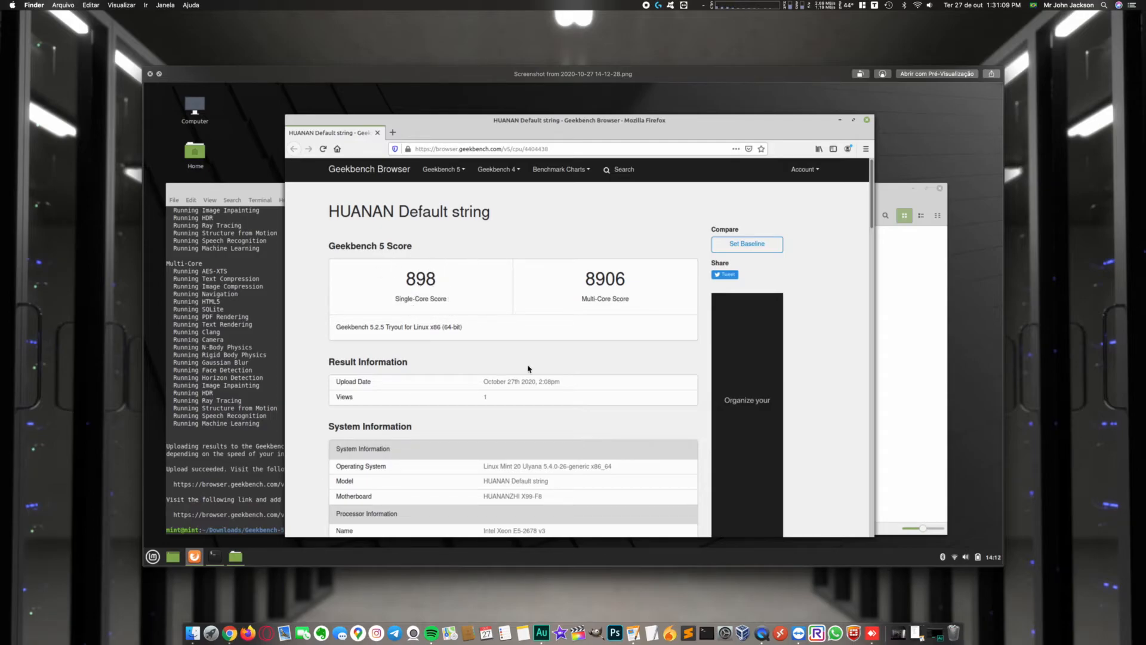
mouse_move(591, 290)
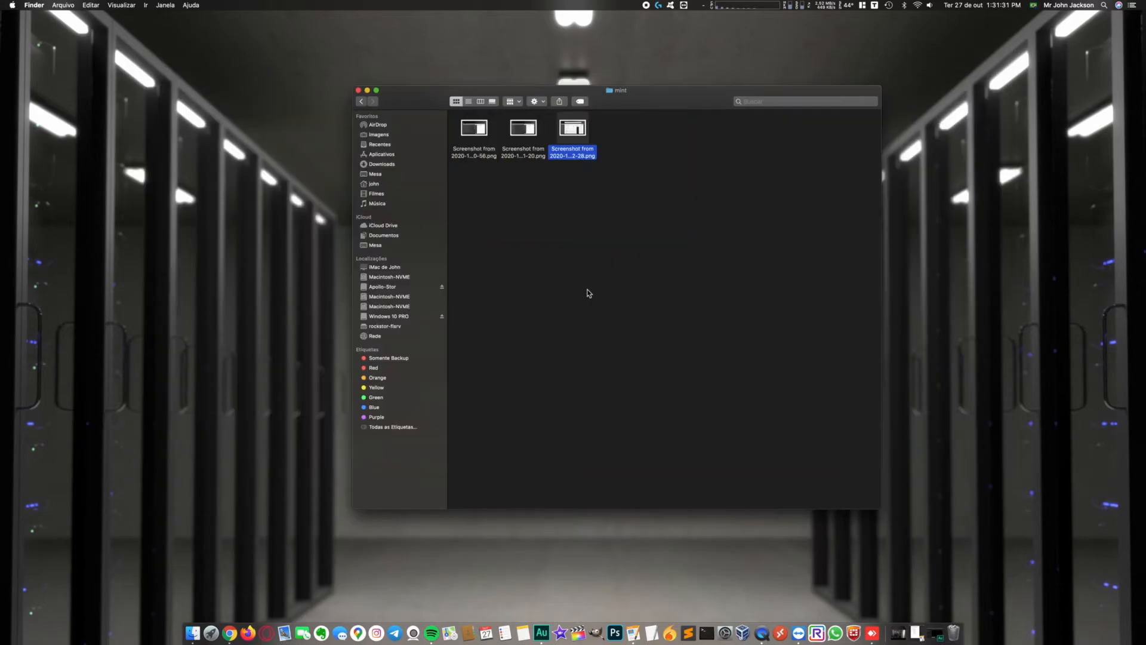
Step: Preview the terminal benchmark screenshot, then enter the results folder with the comparison chart
double_click(474, 128)
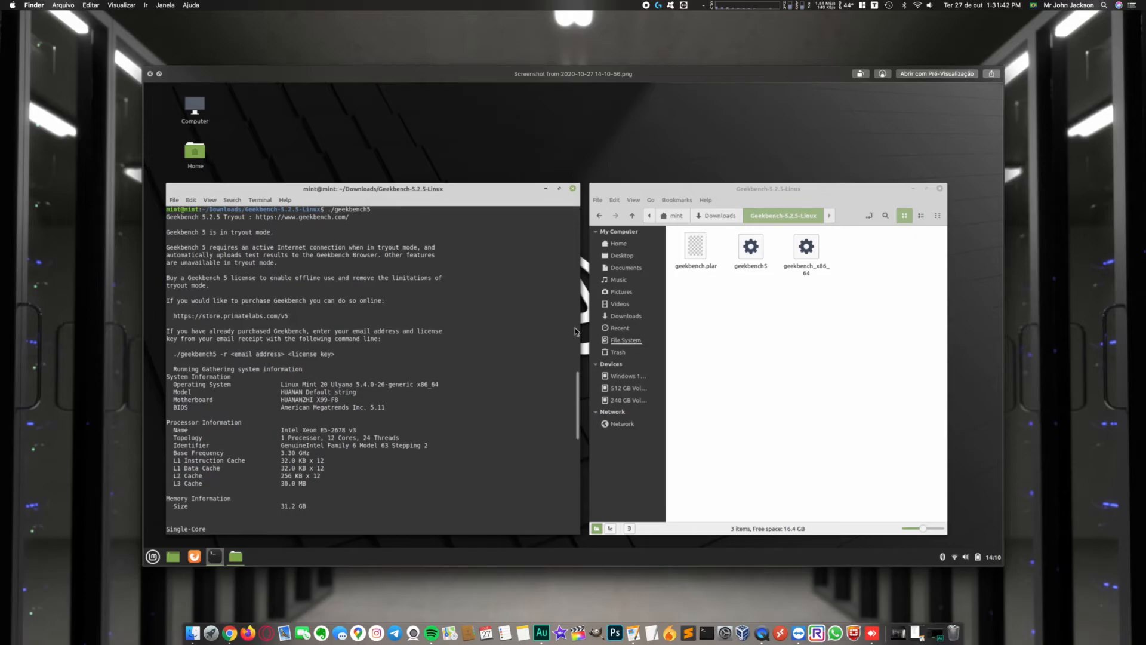
mouse_move(435, 483)
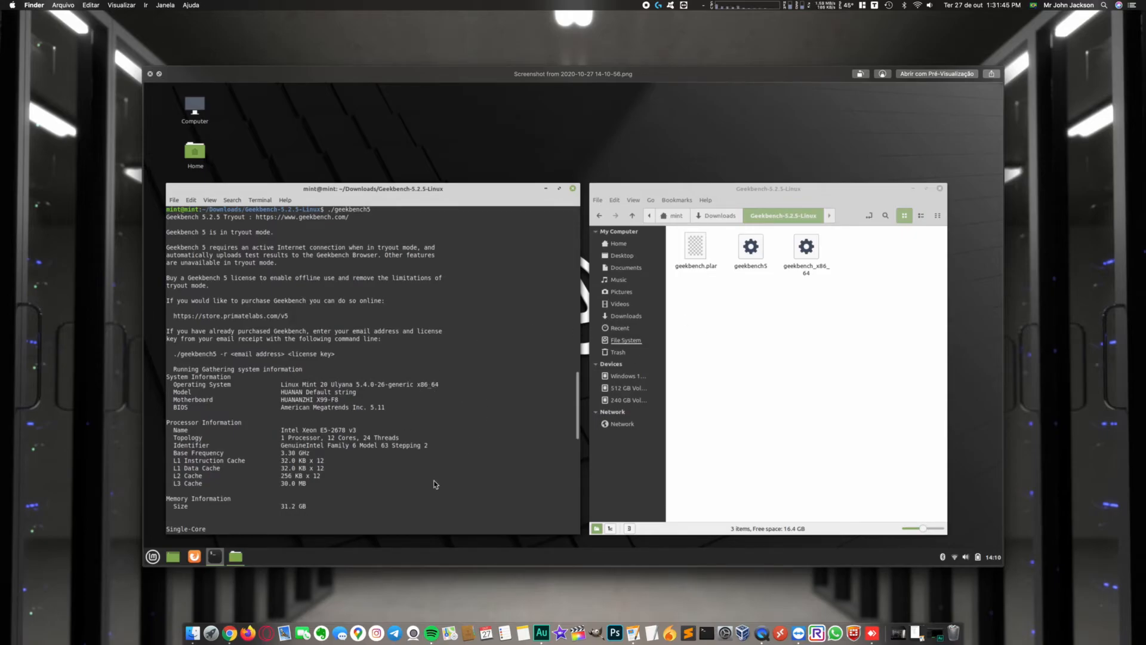
mouse_move(388, 435)
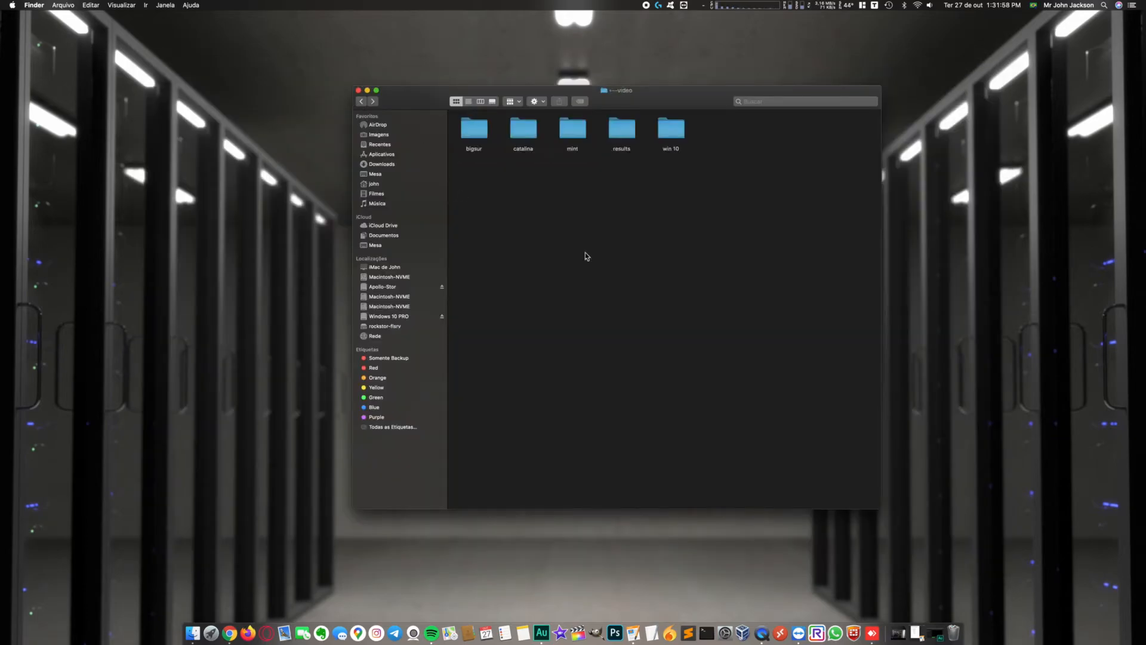
mouse_move(542, 144)
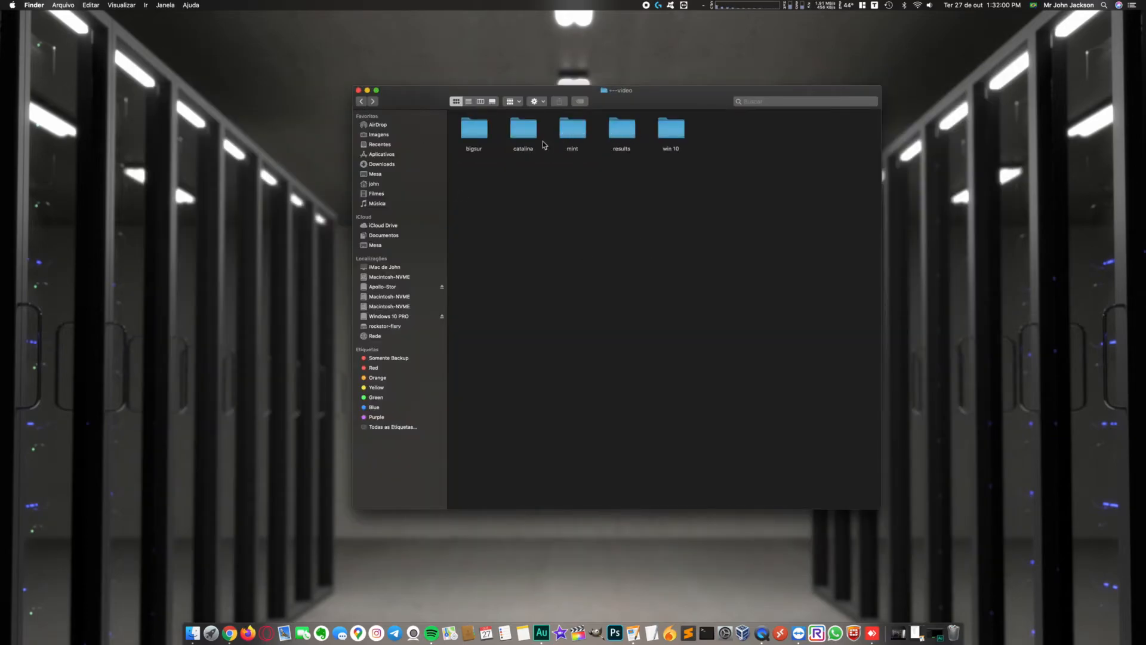
left_click(621, 130)
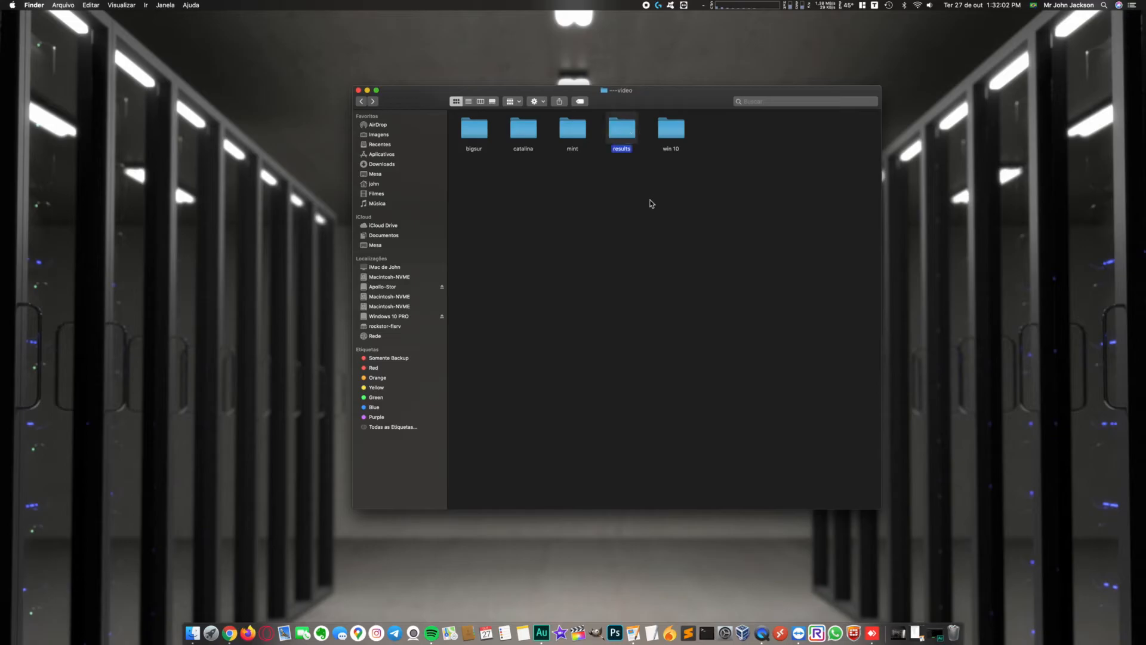
double_click(621, 130)
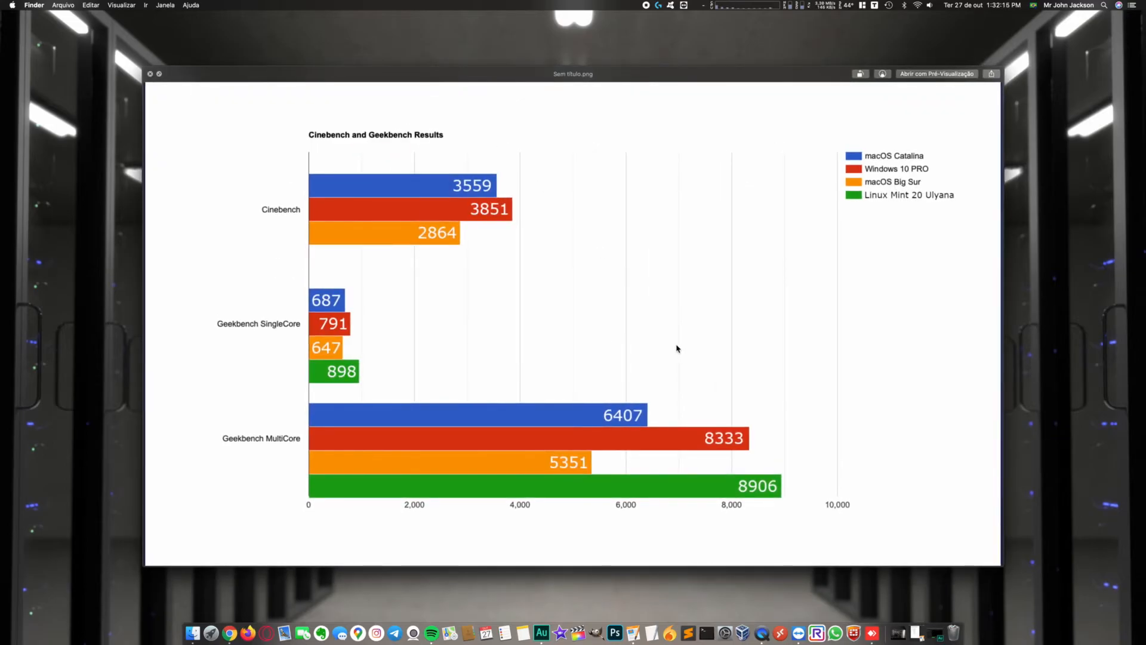
mouse_move(827, 248)
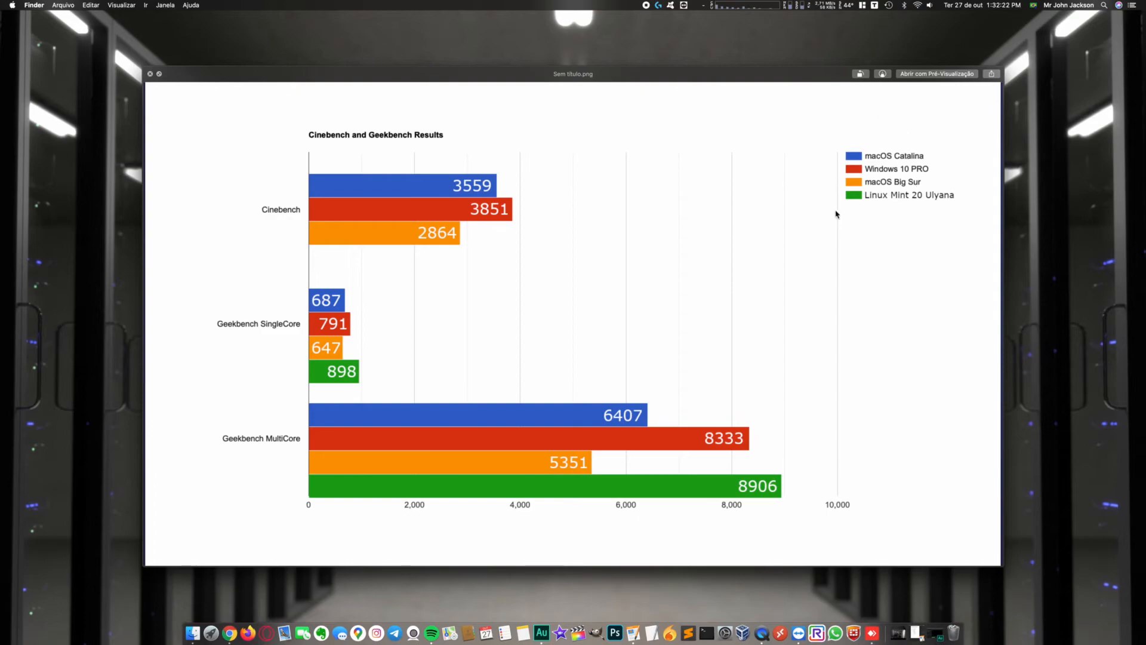
mouse_move(848, 181)
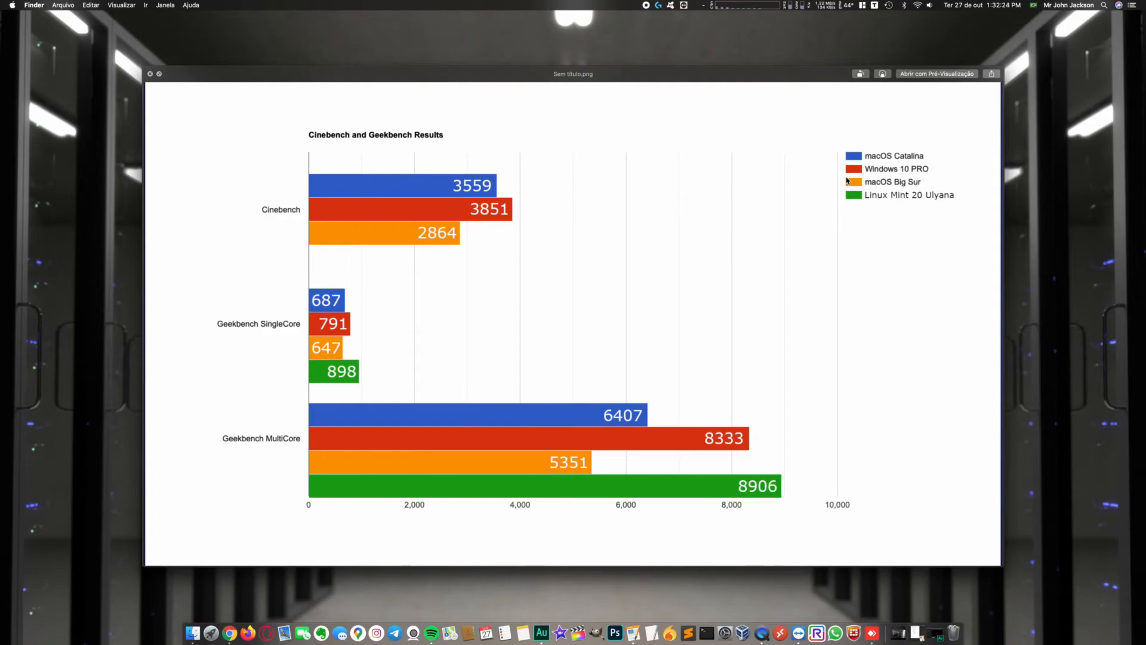
mouse_move(917, 174)
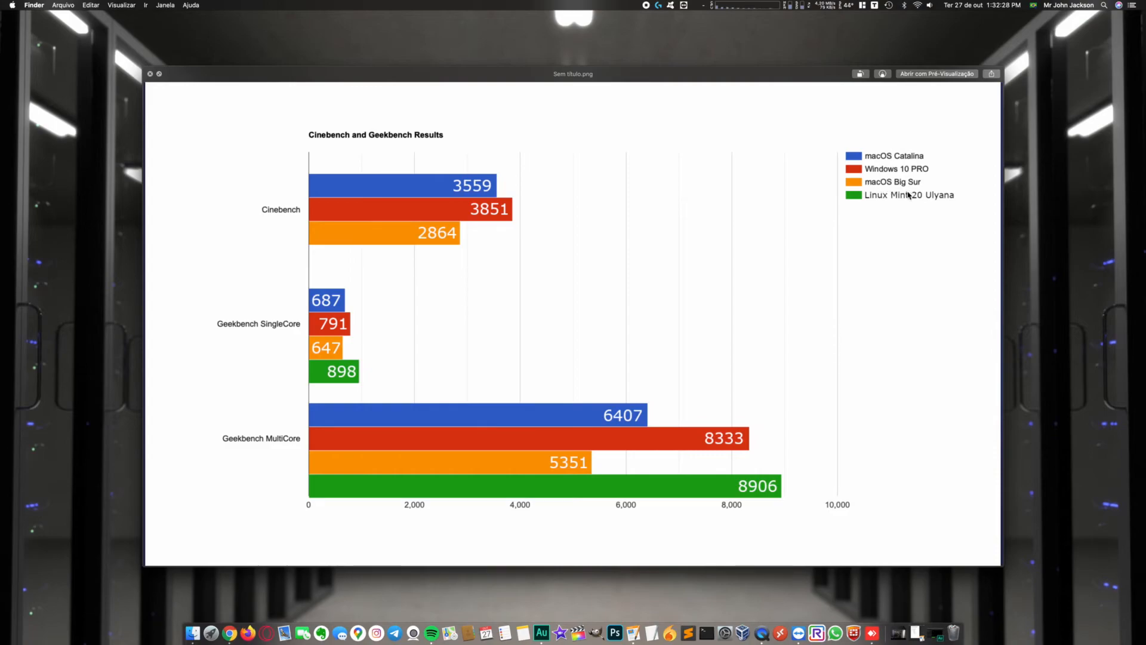
mouse_move(636, 235)
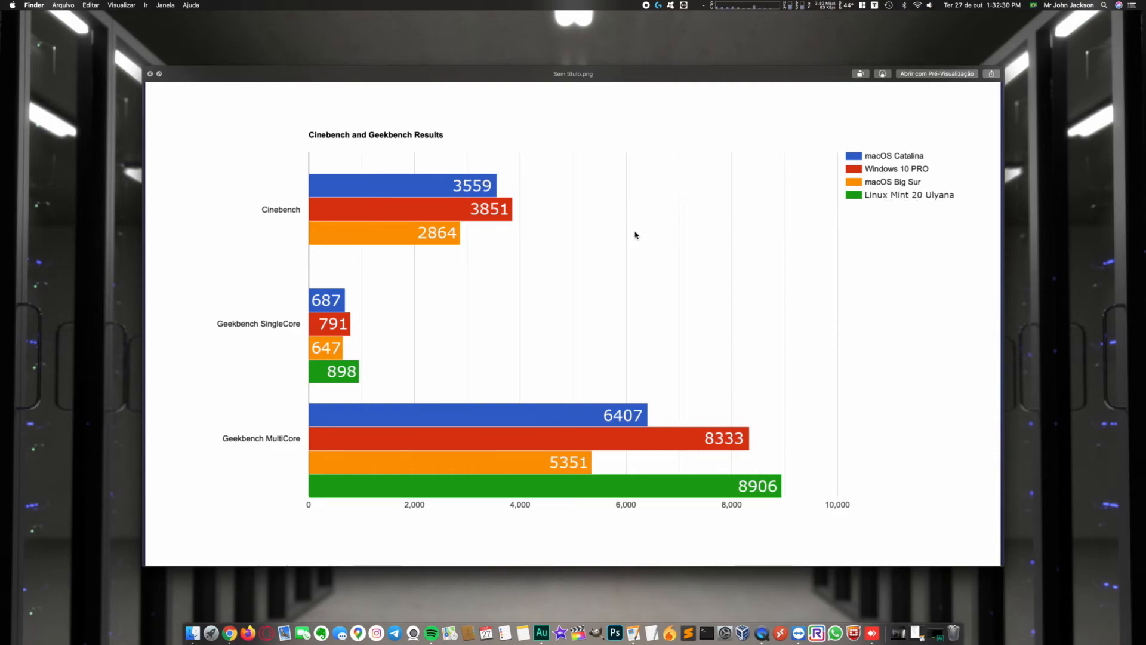
mouse_move(464, 492)
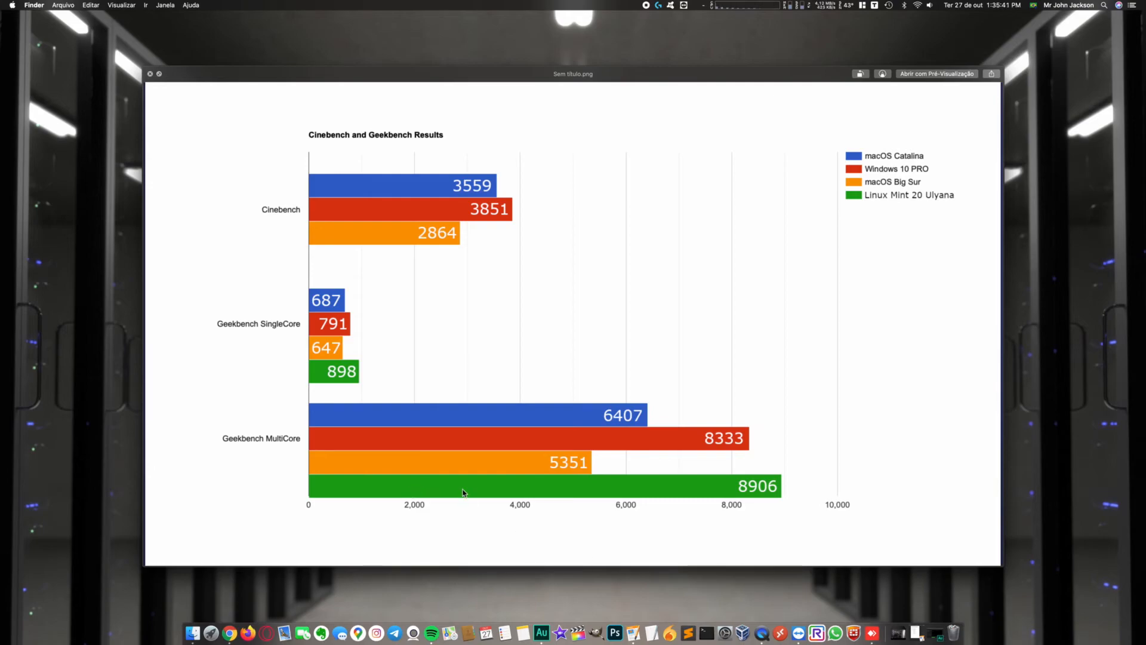
mouse_move(575, 463)
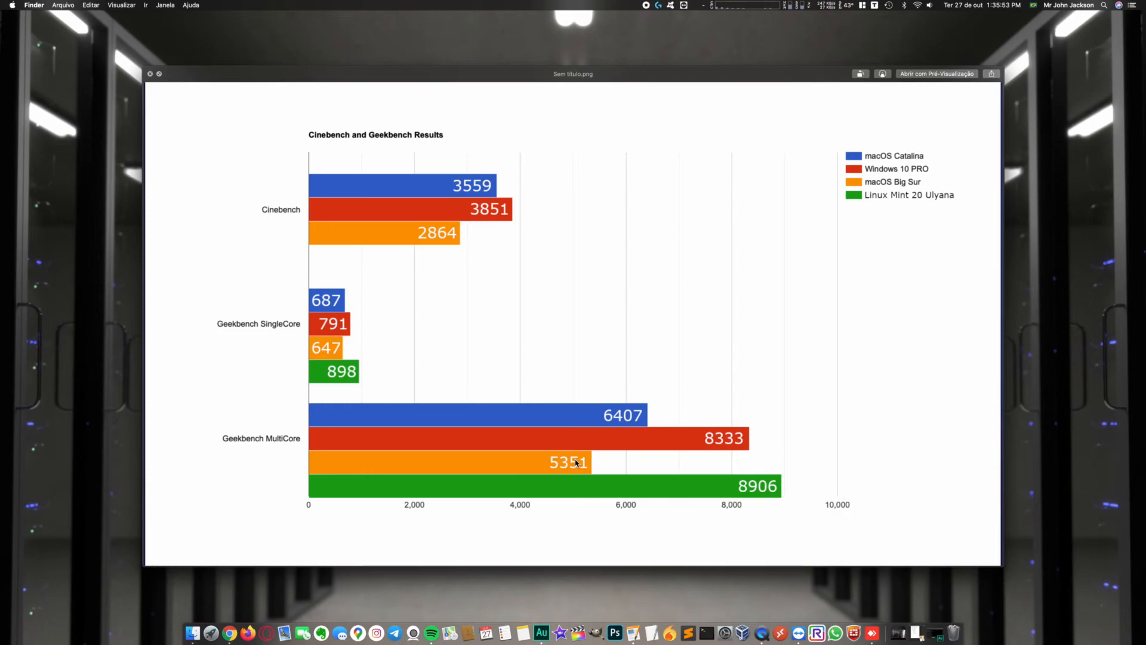
mouse_move(324, 389)
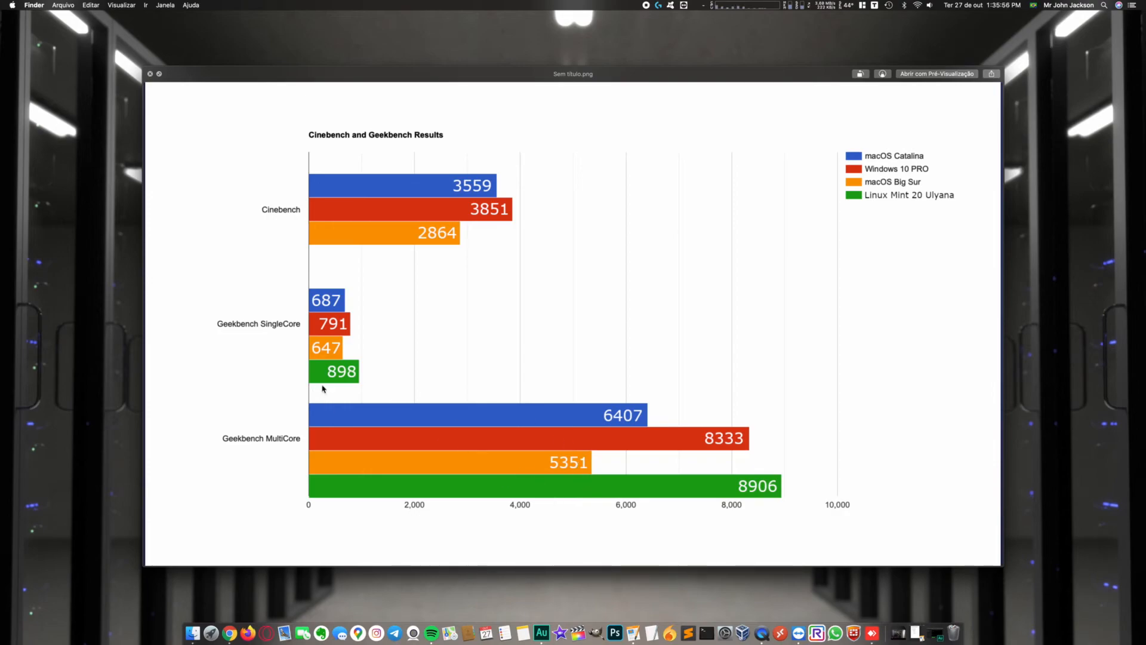
mouse_move(428, 427)
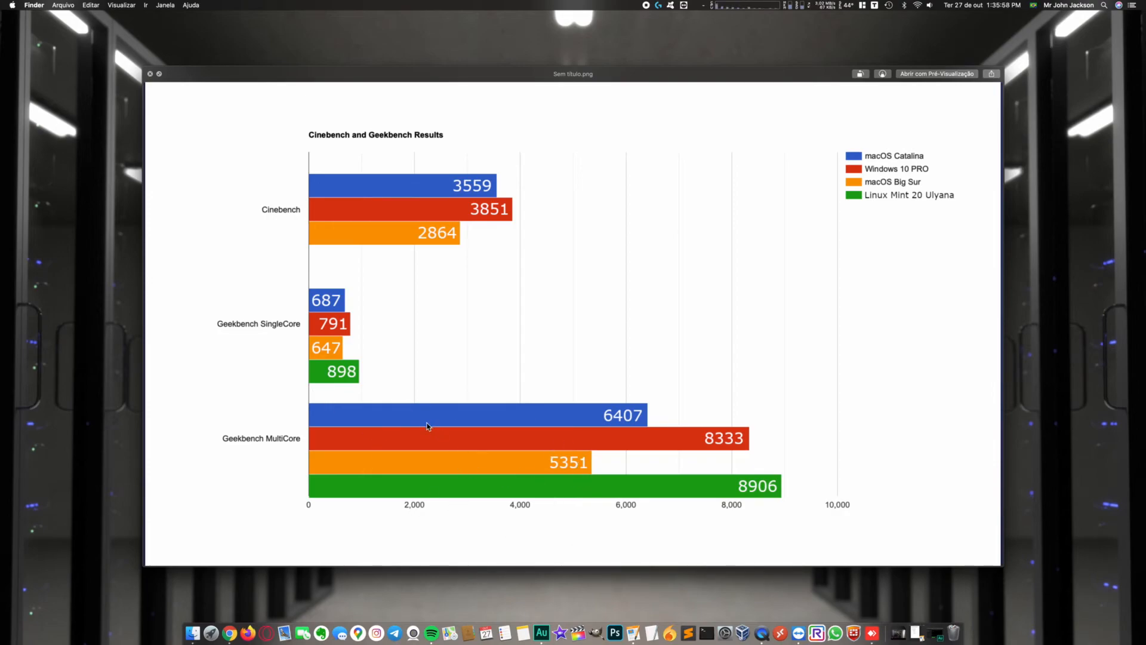
mouse_move(339, 223)
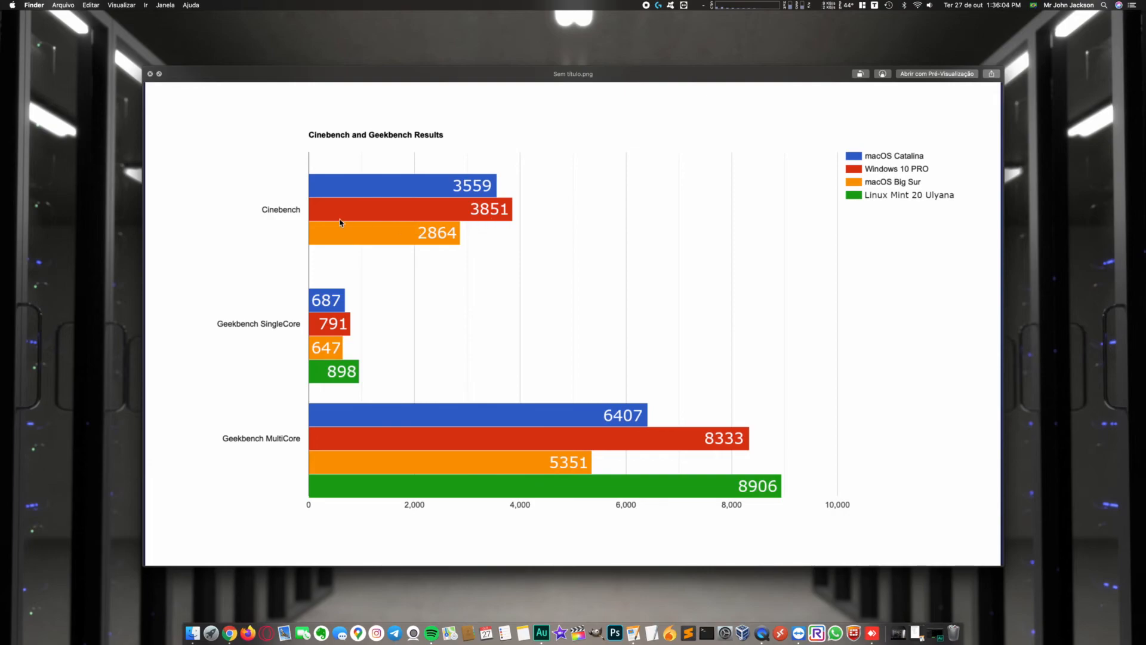
mouse_move(447, 226)
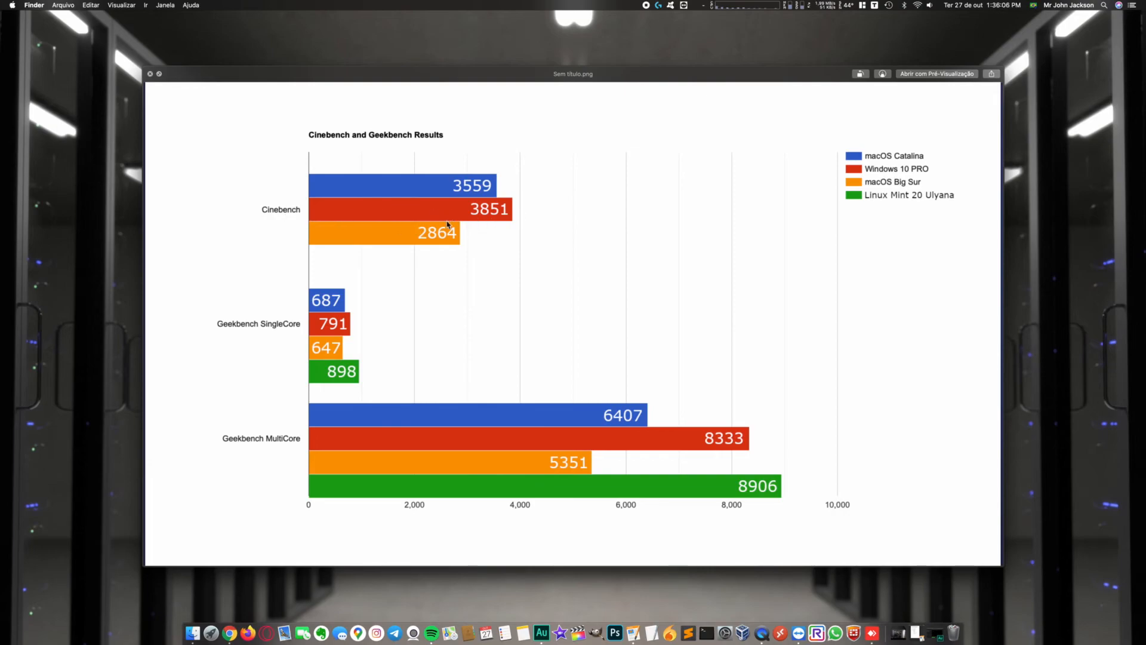
mouse_move(452, 473)
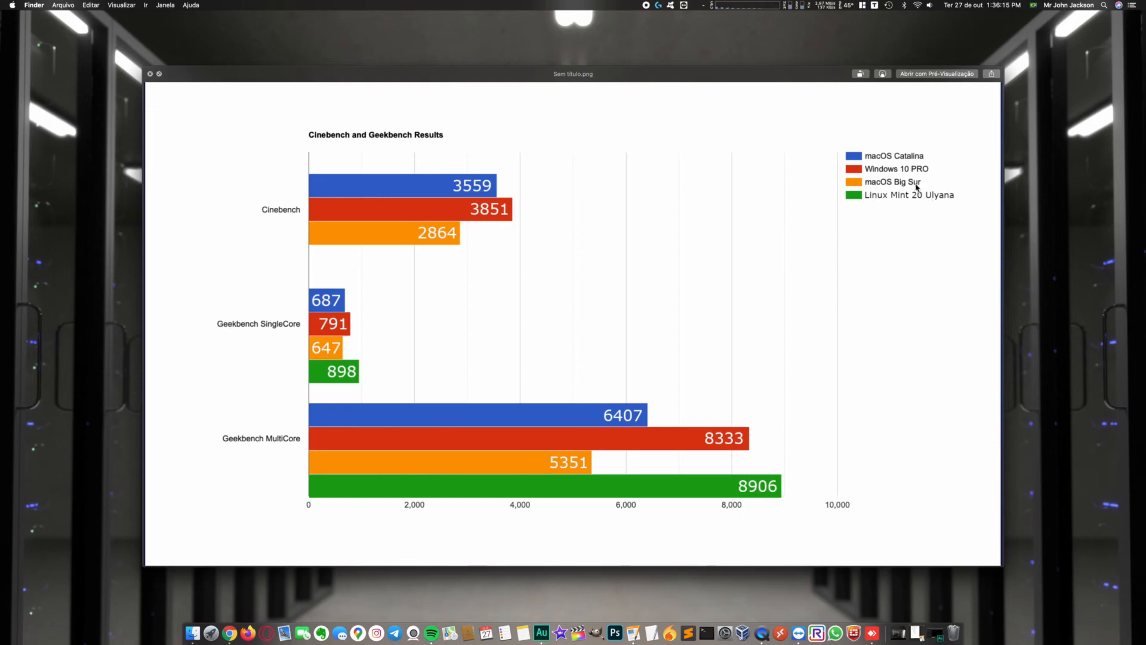
mouse_move(480, 203)
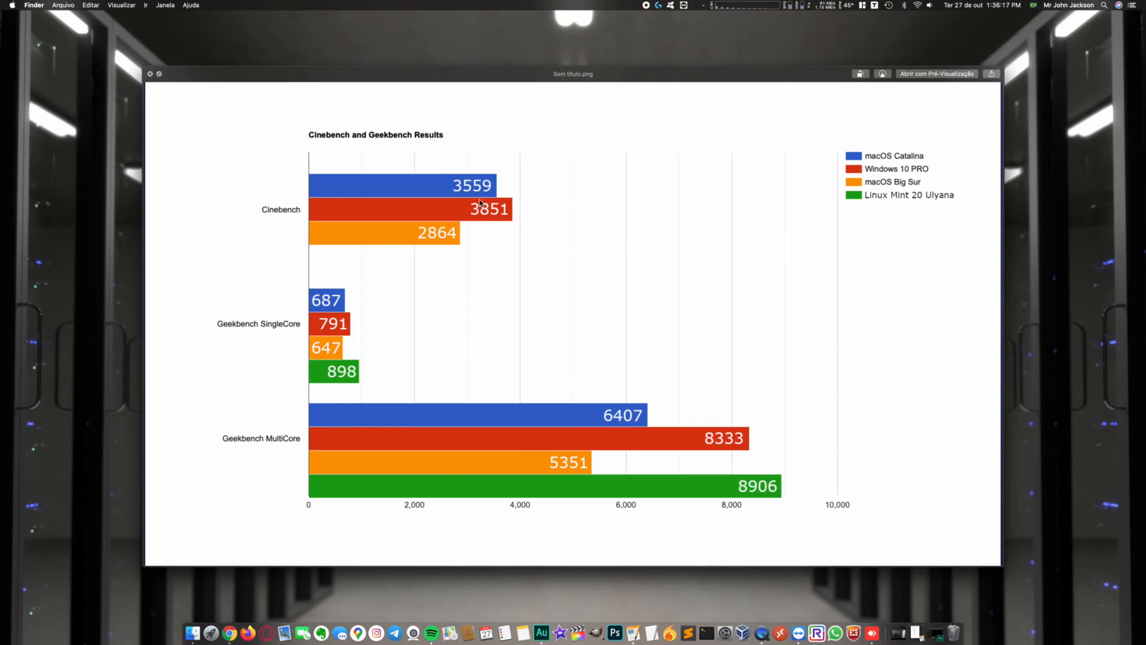
mouse_move(651, 288)
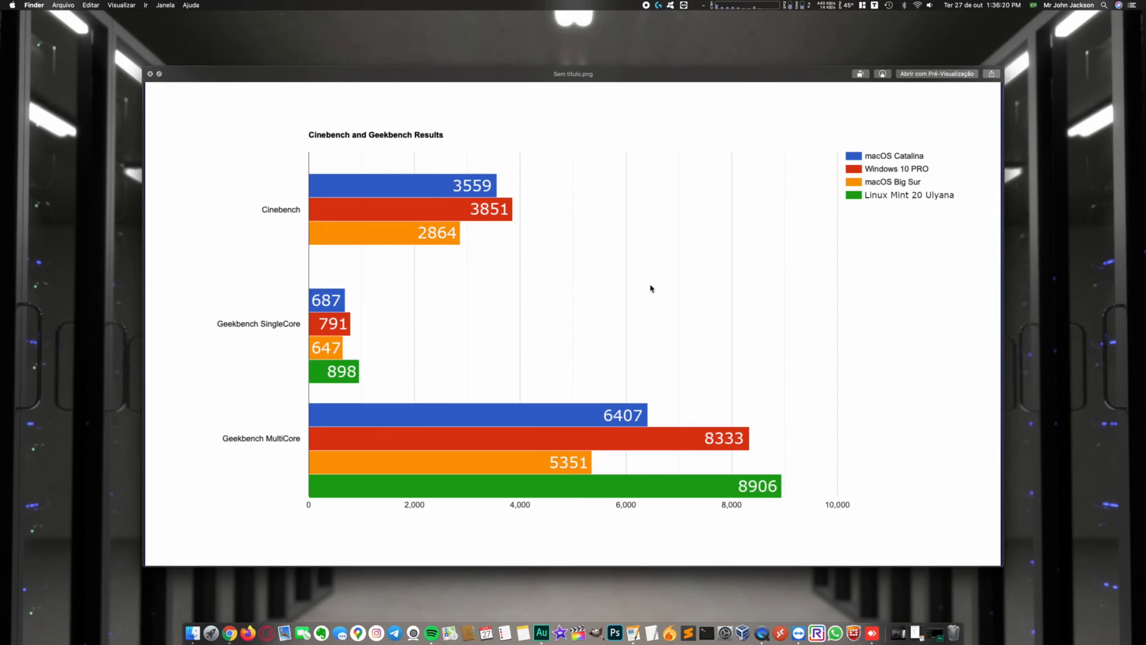
mouse_move(632, 293)
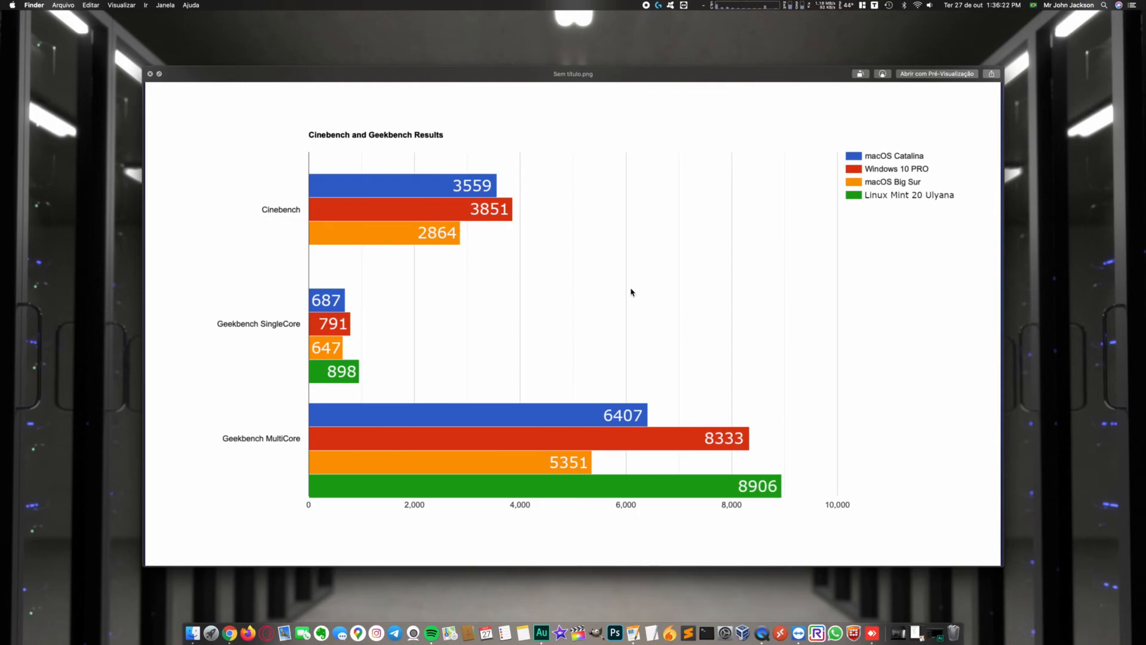